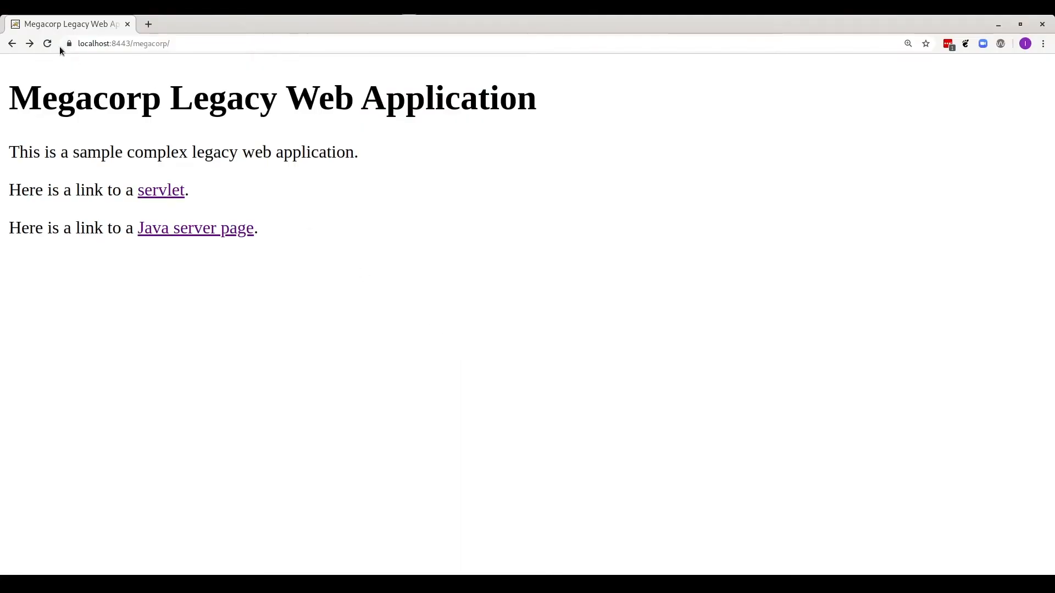
- Reload Megacorp's home page, visit its servlet and JSP pages, and view the valid certificate
{"action": "left_click", "coordinate": [47, 43]}
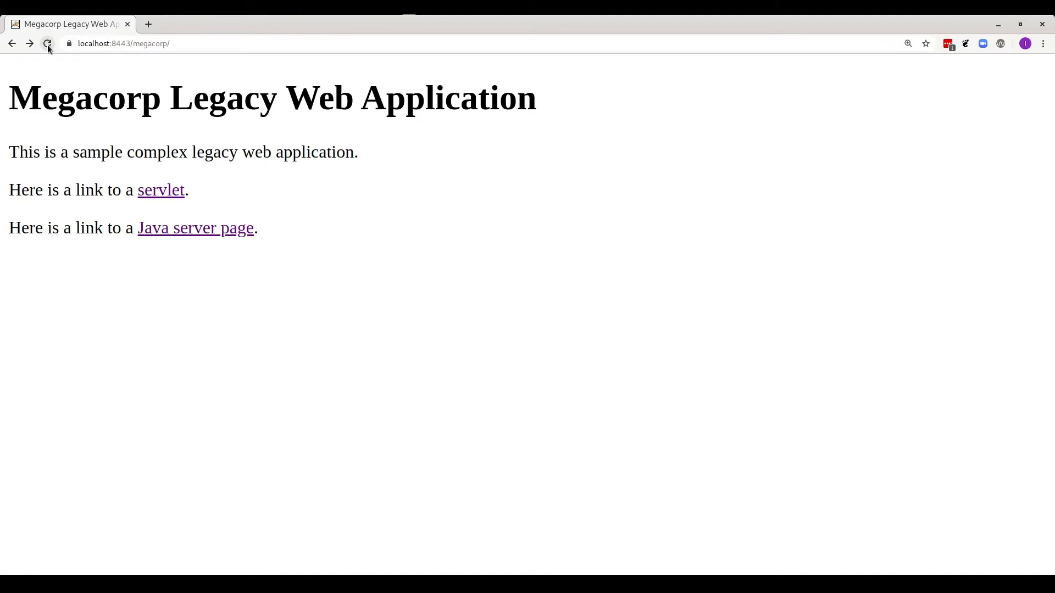
{"action": "left_click", "coordinate": [161, 190]}
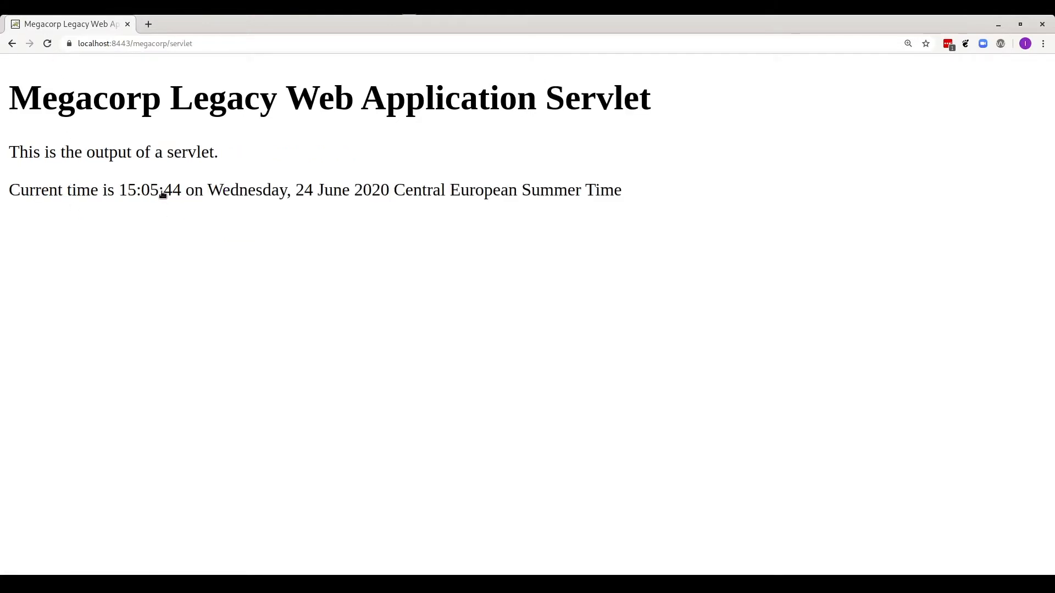
{"action": "left_click", "coordinate": [12, 43]}
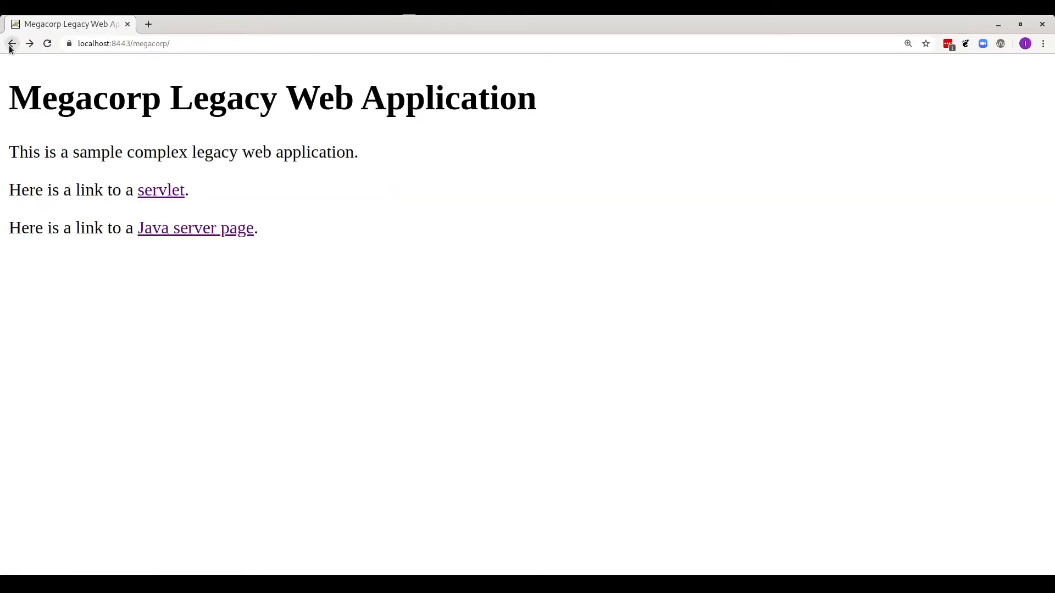
{"action": "left_click", "coordinate": [195, 228]}
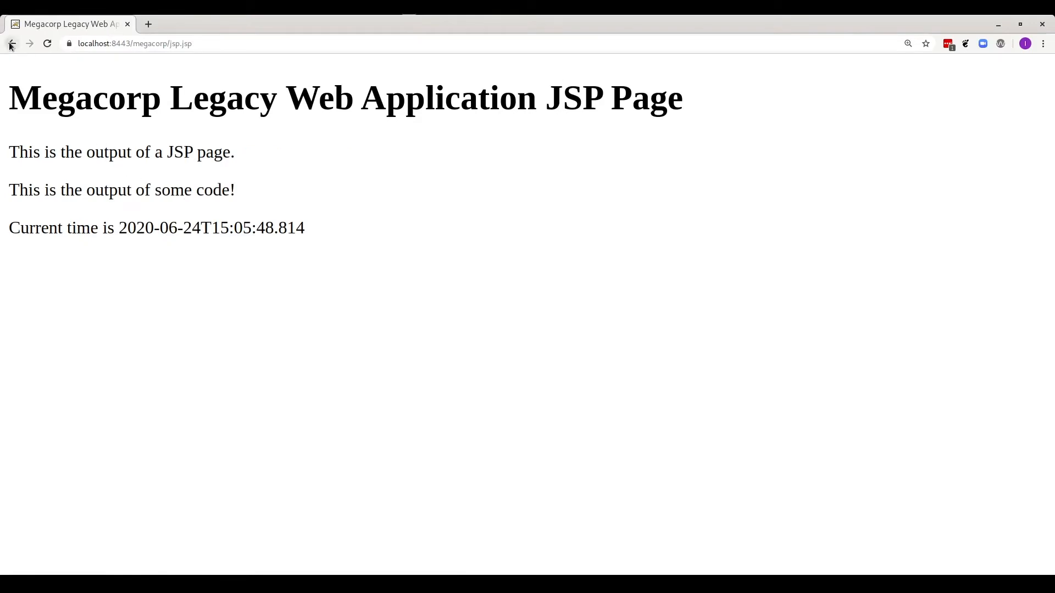
{"action": "left_click", "coordinate": [12, 43]}
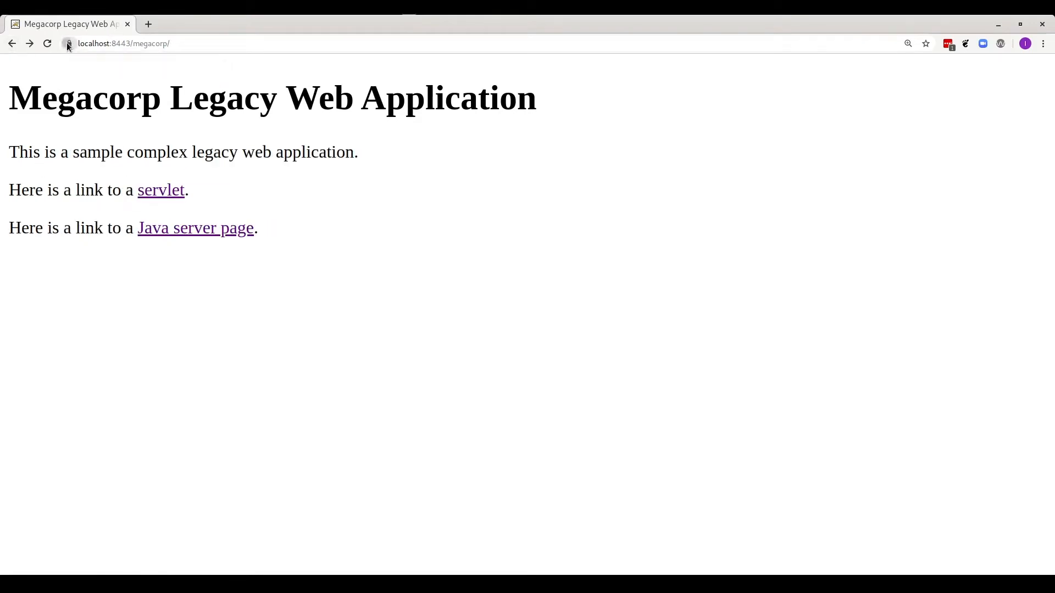
{"action": "left_click", "coordinate": [68, 43]}
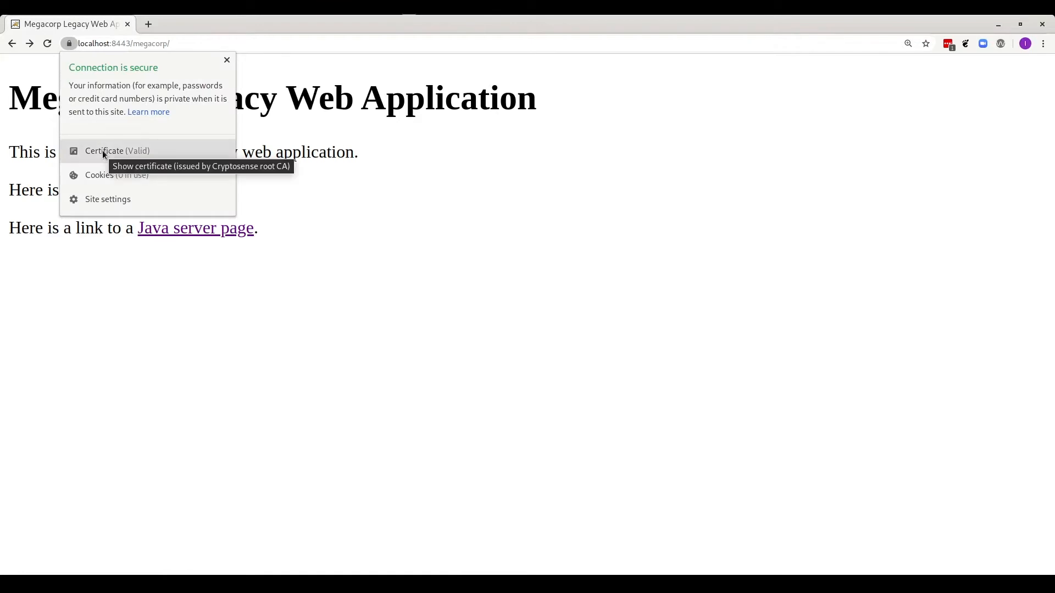
{"action": "left_click", "coordinate": [116, 151]}
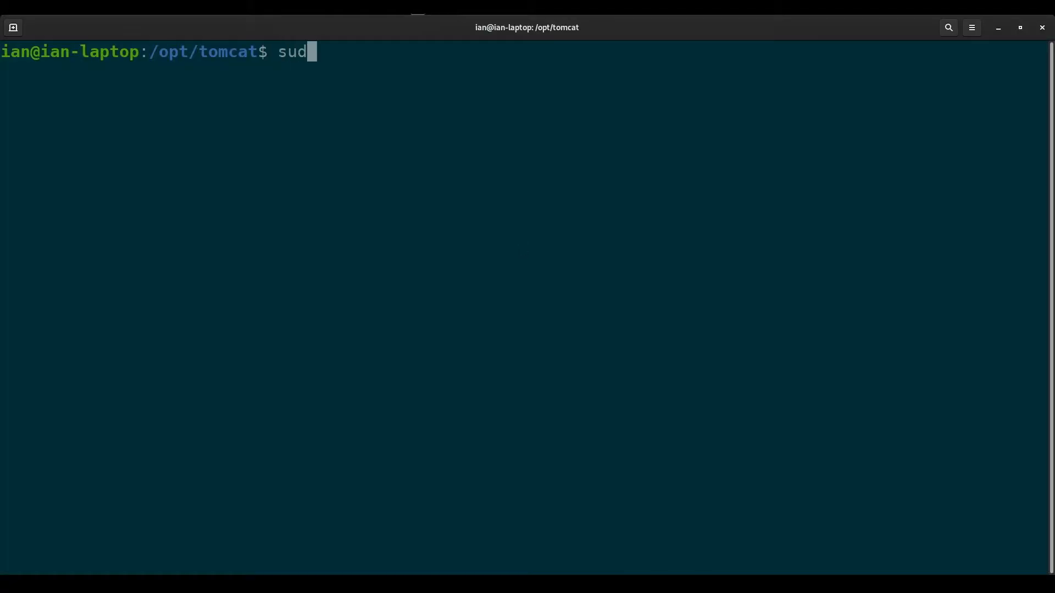
- Add the CATALINA_OPTS javaagent and agent.out lines to bin/setenv.sh in nano and save
{"action": "type", "text": "o nano"}
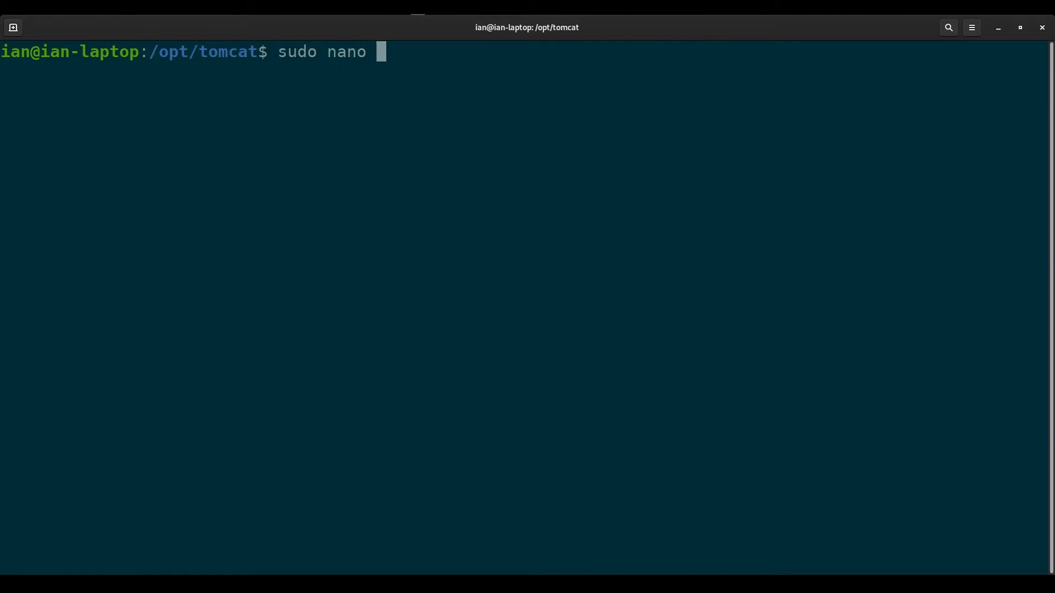
{"action": "type", "text": "bin/sete"}
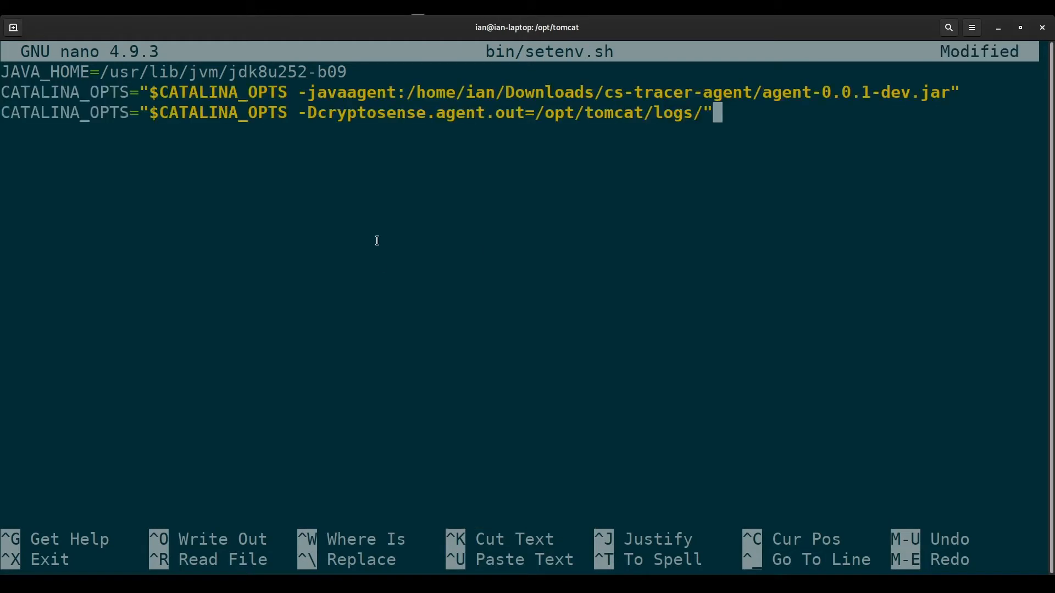
{"action": "key", "text": "Return"}
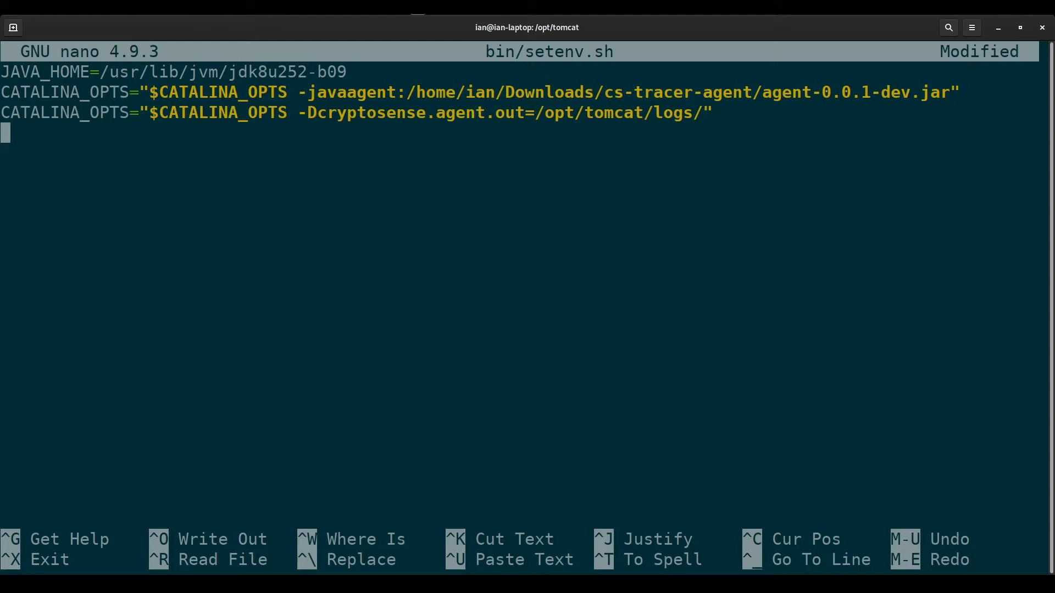
{"action": "key", "text": "ctrl+x"}
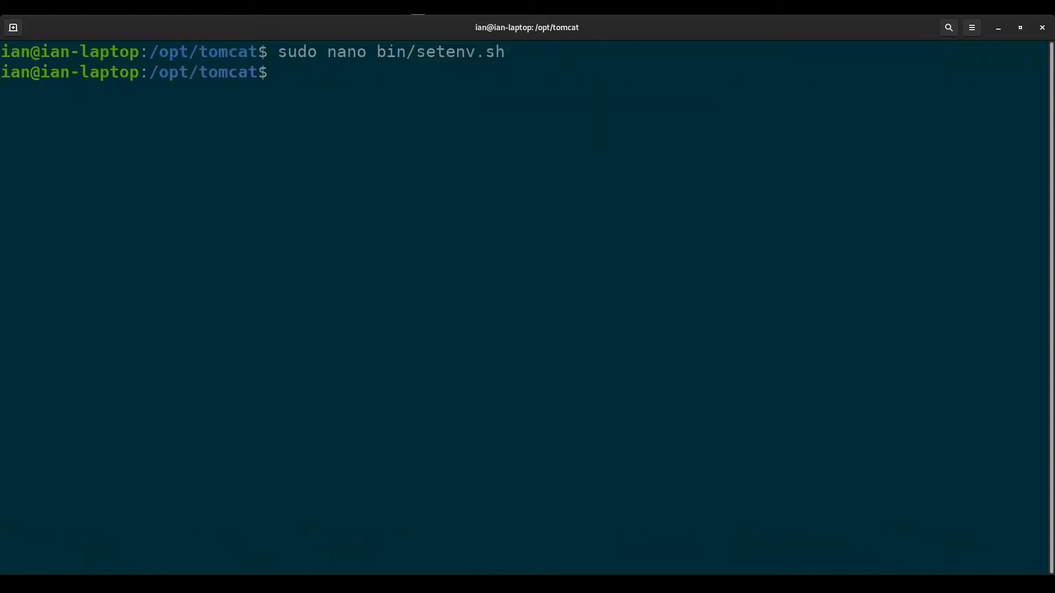
- Restart Tomcat with sudo systemctl restart tomcat
{"action": "type", "text": "sudo"}
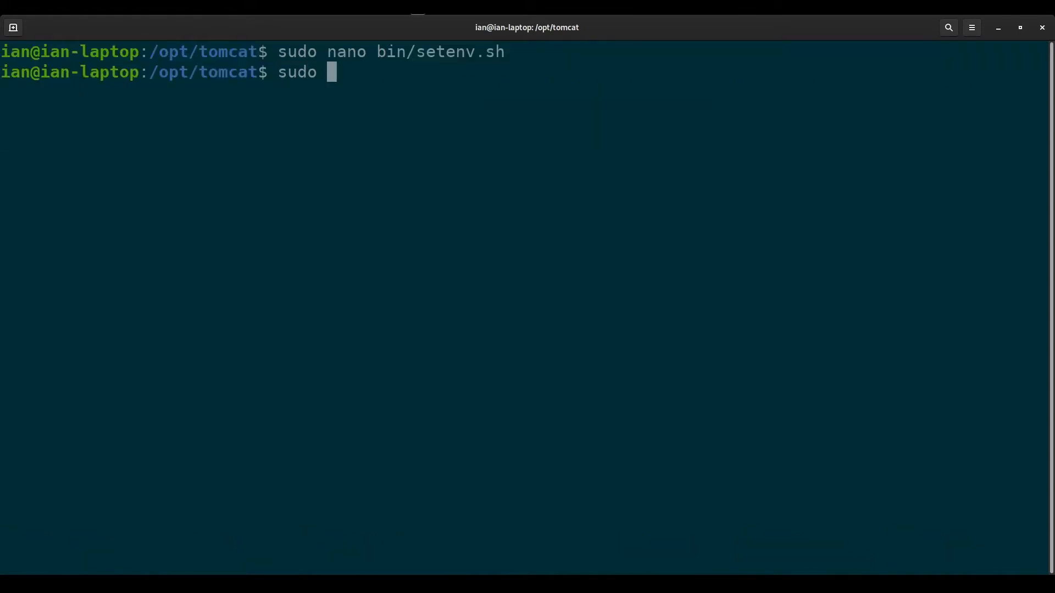
{"action": "type", "text": "systemc"}
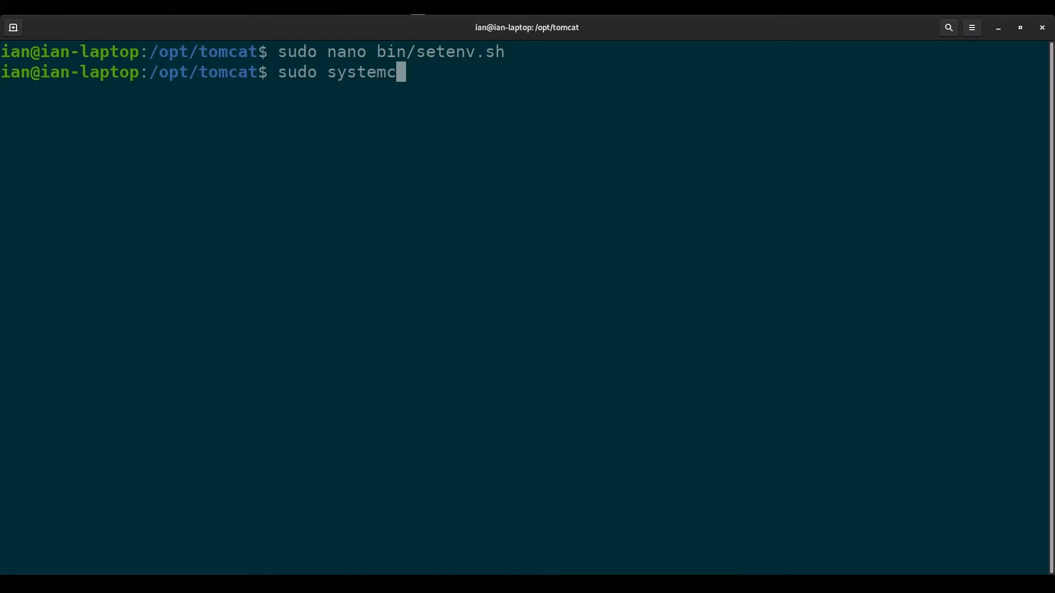
{"action": "type", "text": "tl restart"}
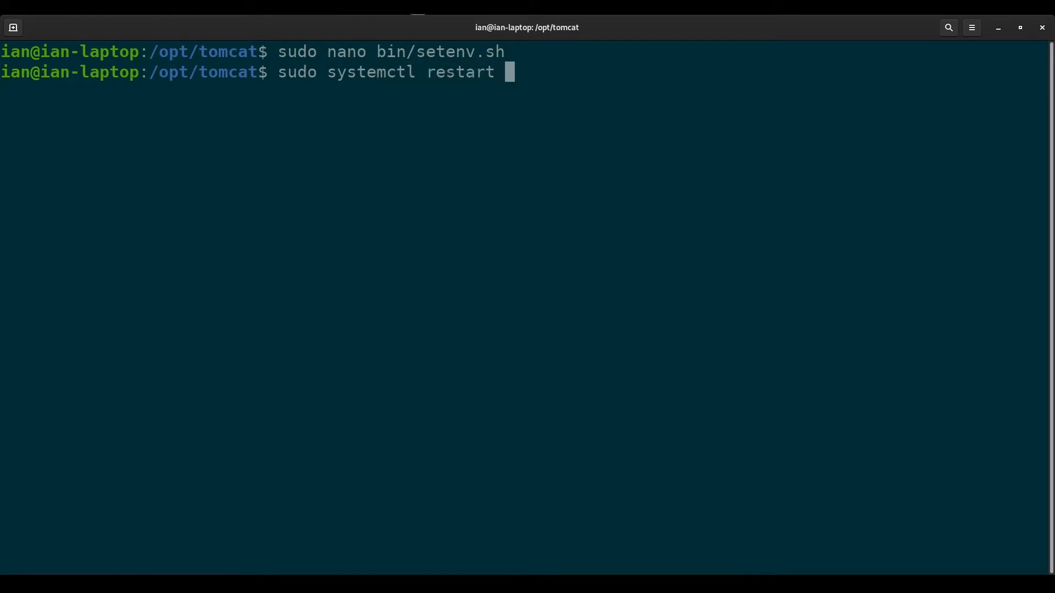
{"action": "type", "text": "tomcat"}
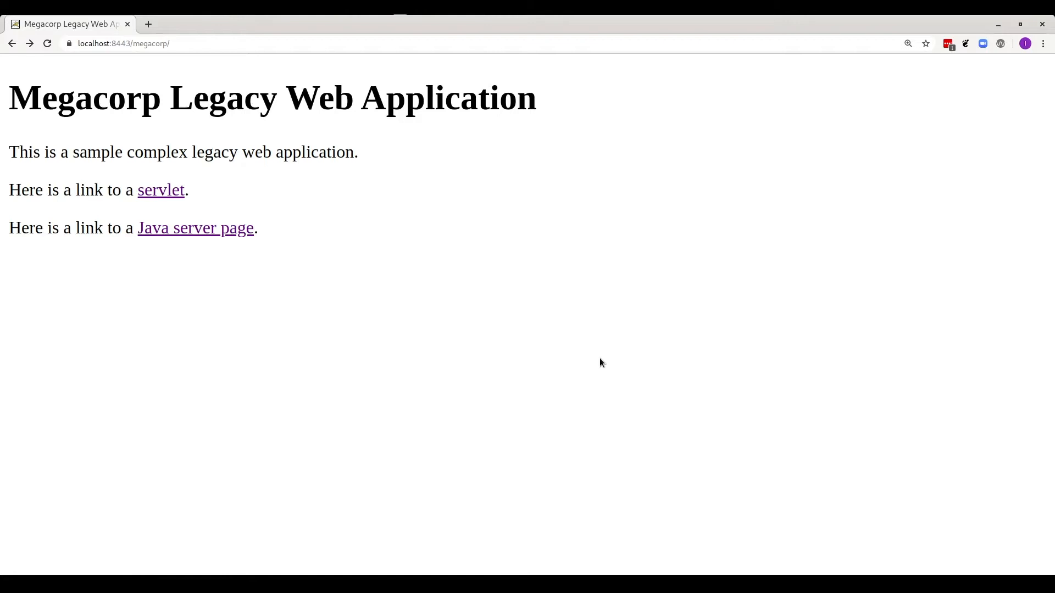
- Reload the Megacorp home page and revisit its servlet and JSP pages with tracing active
{"action": "left_click", "coordinate": [46, 43]}
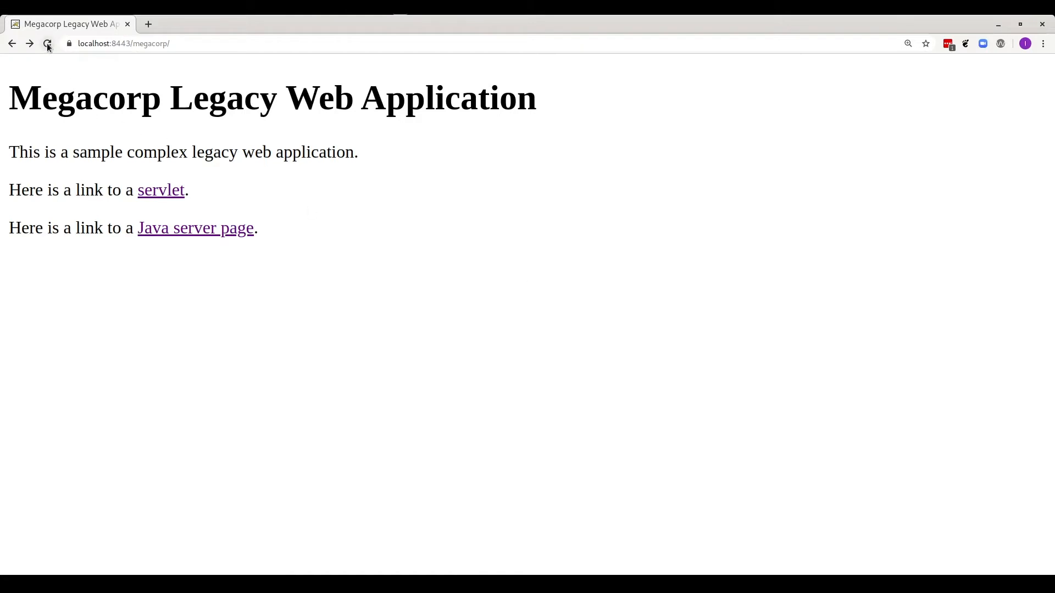
{"action": "left_click", "coordinate": [48, 43]}
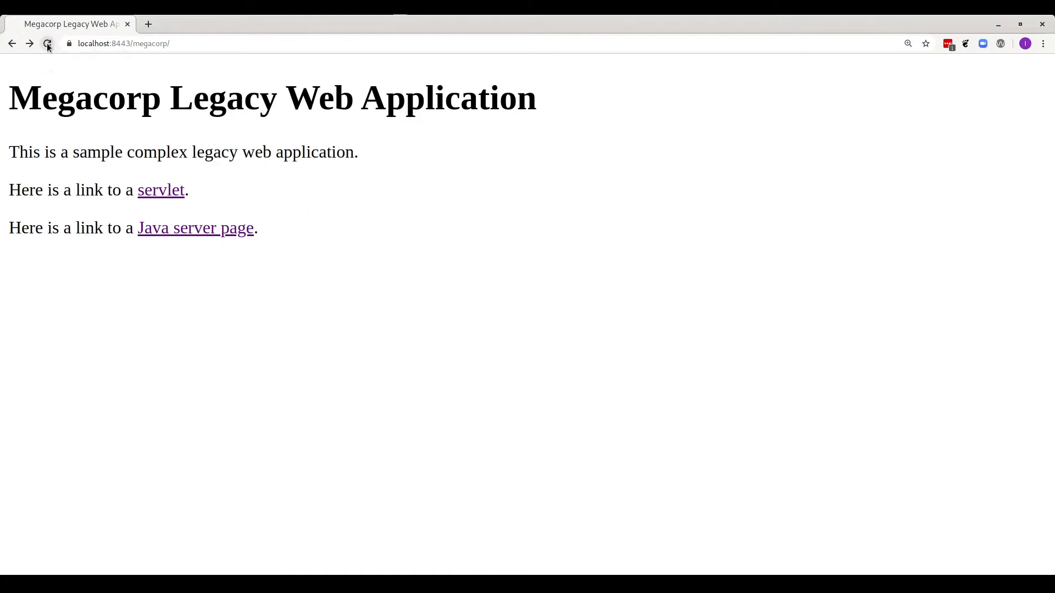
{"action": "left_click", "coordinate": [48, 43]}
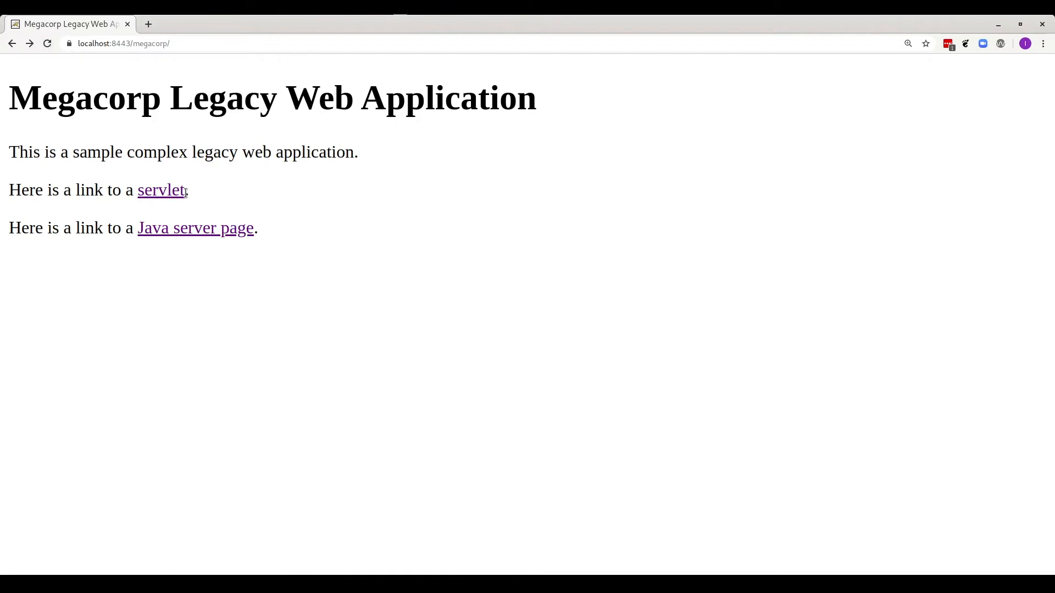
{"action": "left_click", "coordinate": [161, 189]}
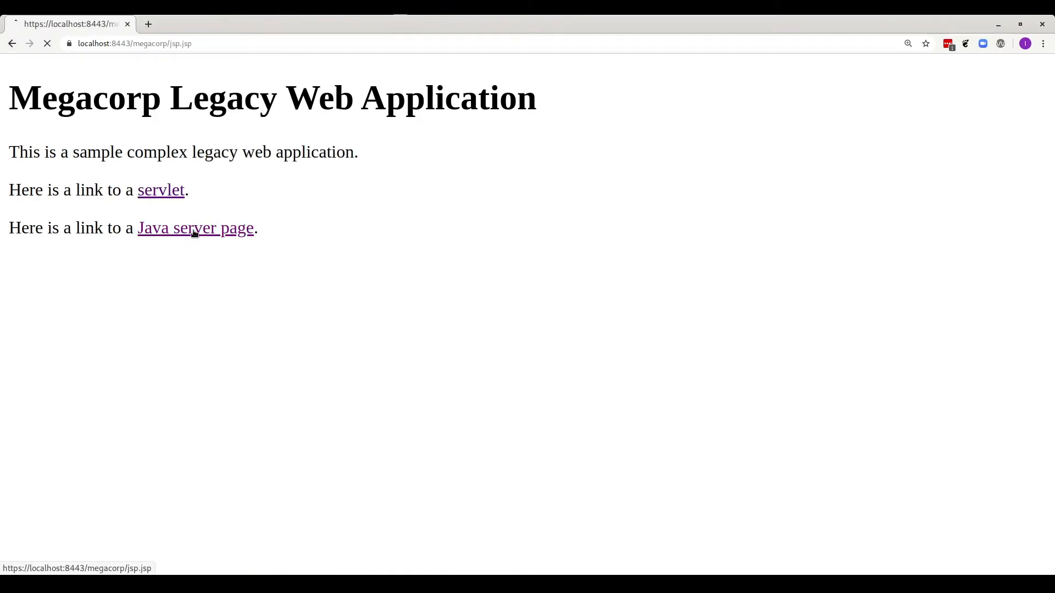
{"action": "left_click", "coordinate": [12, 43]}
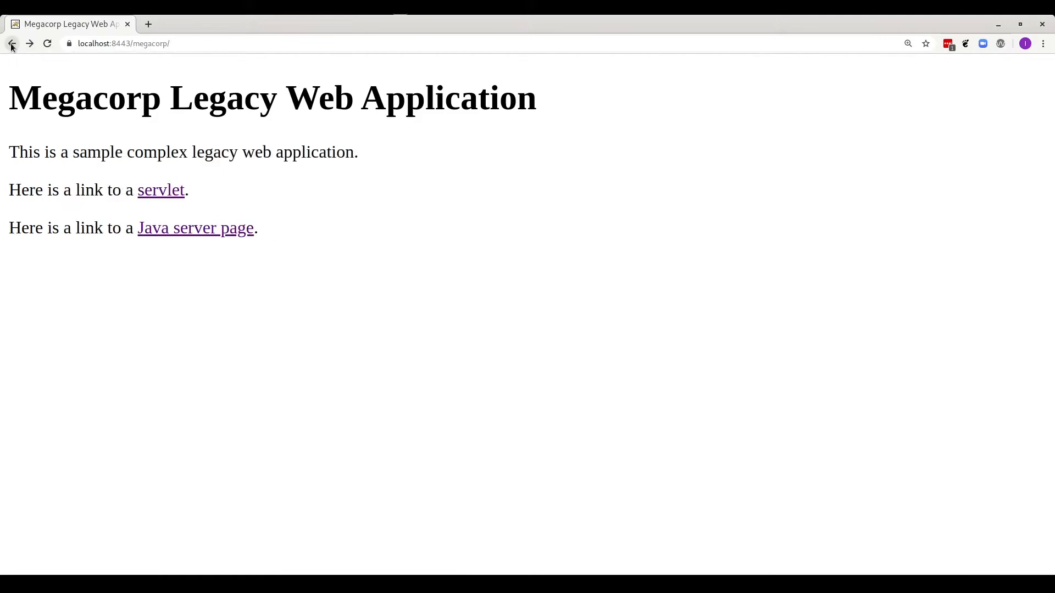
{"action": "left_click", "coordinate": [198, 23]}
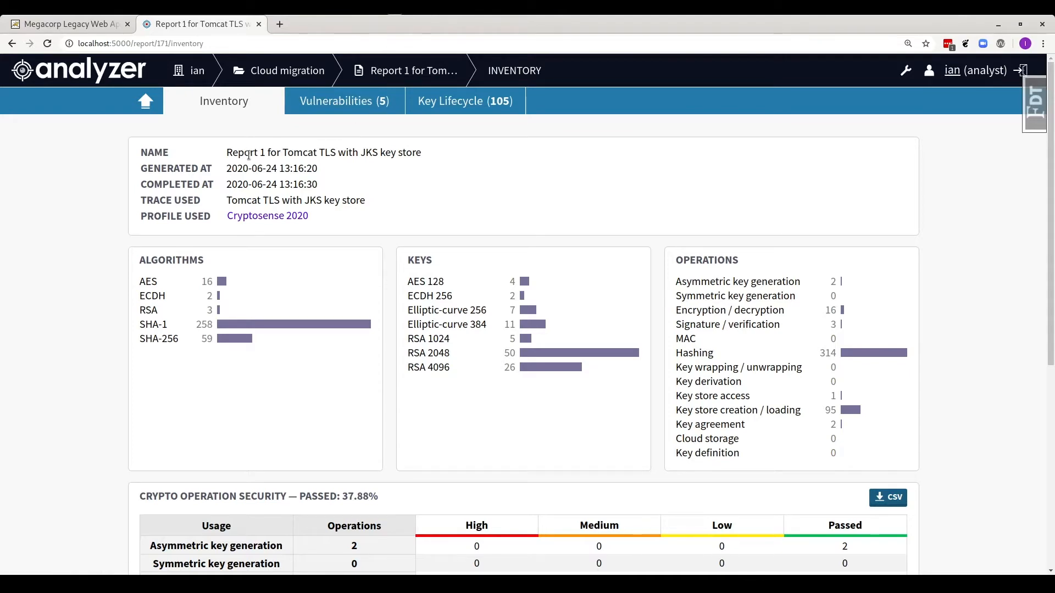
- Scroll the Inventory page and open the Vulnerabilities (5) tab to show rule 21's keystore instances
{"action": "scroll", "scroll_direction": "down", "scroll_amount": 3}
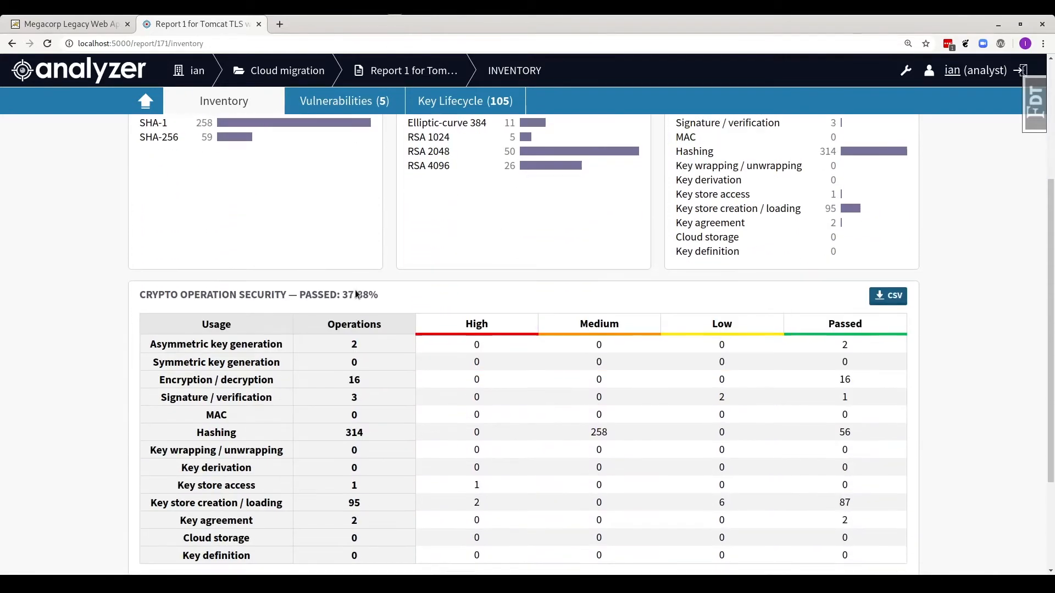
{"action": "scroll", "scroll_direction": "down", "scroll_amount": 3}
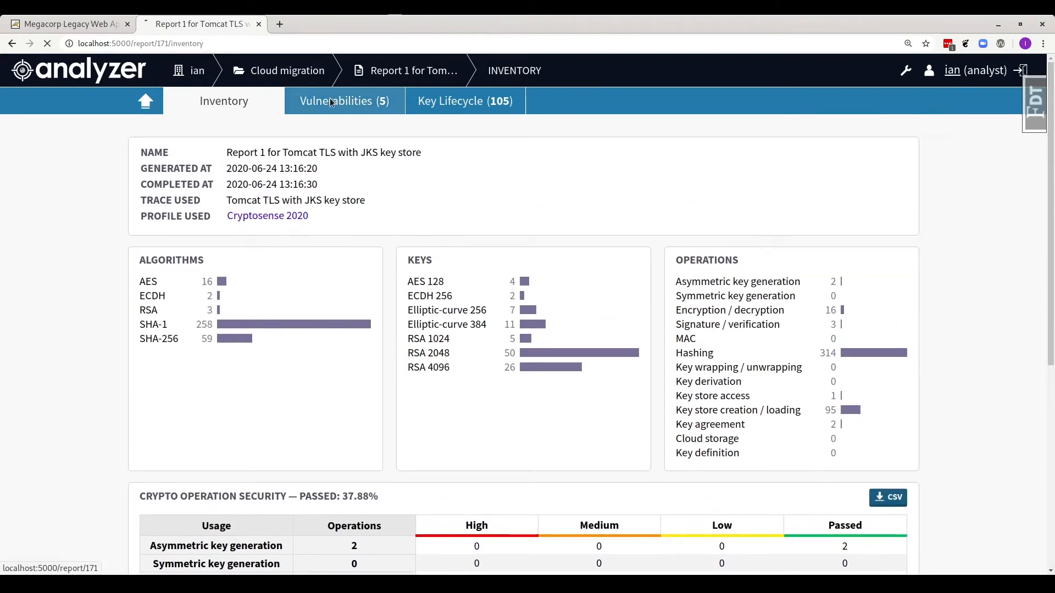
{"action": "left_click", "coordinate": [344, 102]}
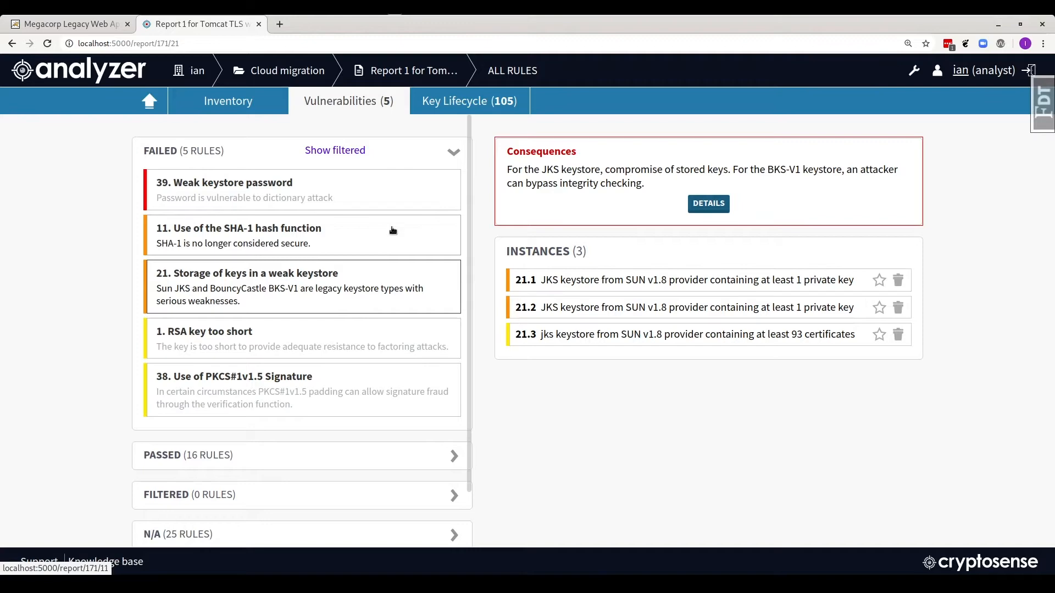
- On Key Lifecycle, enable Hide unused keys and Show only keys loaded from a keystore
{"action": "left_click", "coordinate": [465, 101]}
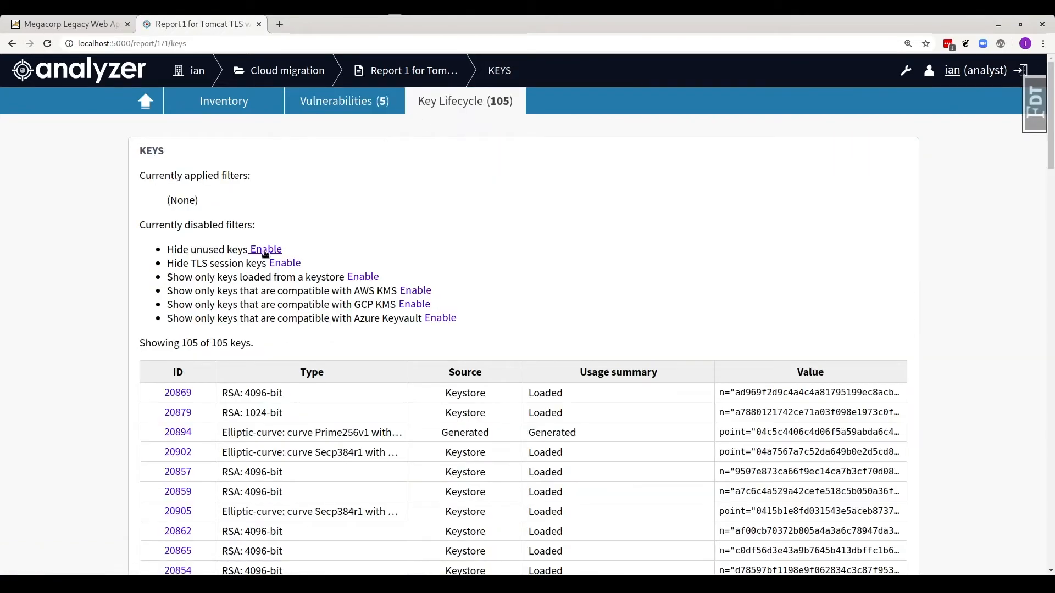
{"action": "scroll", "scroll_direction": "down", "scroll_amount": 3}
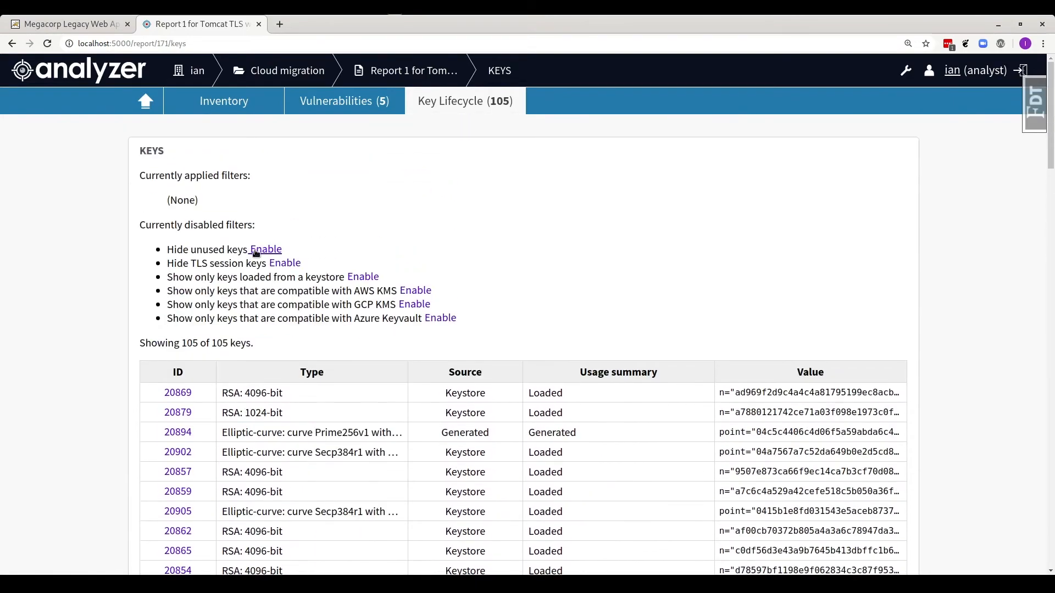
{"action": "left_click", "coordinate": [265, 249]}
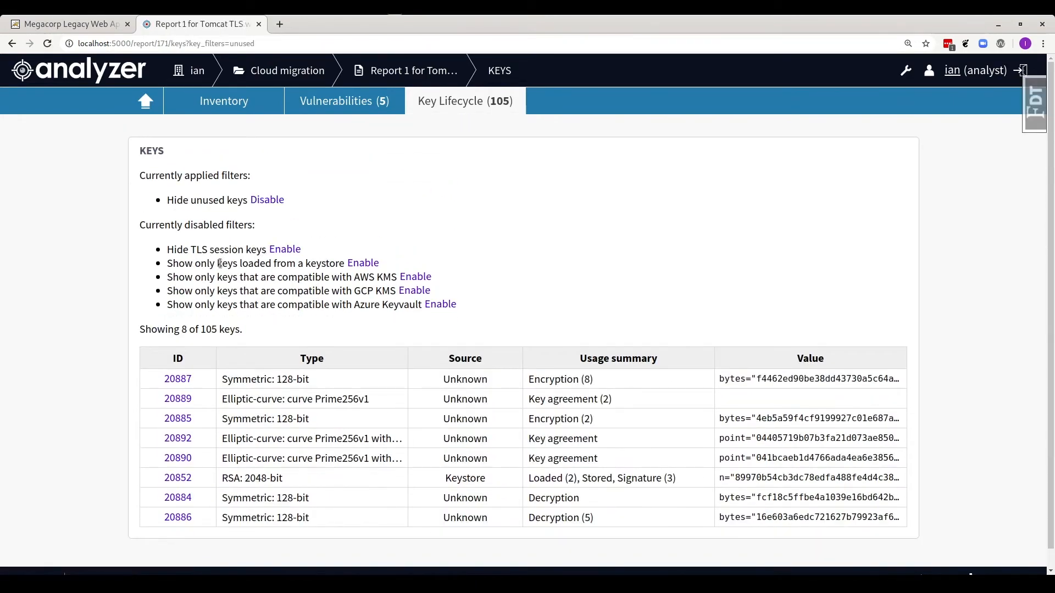
{"action": "left_click", "coordinate": [362, 263]}
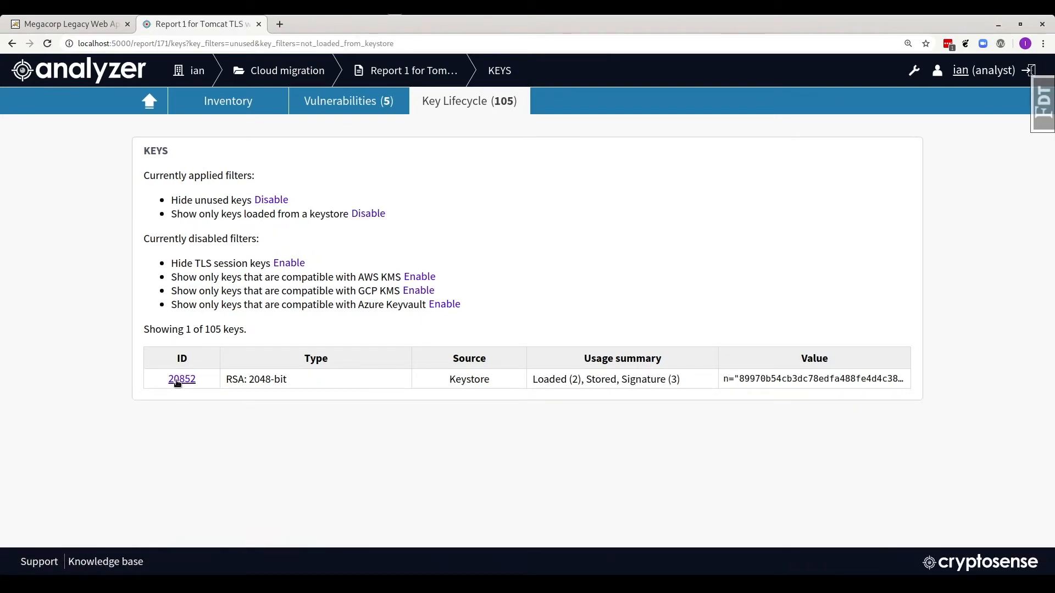
- Open key 20852, then trace signature operation 424783's call stack to the TLS handshake frame
{"action": "left_click", "coordinate": [182, 379]}
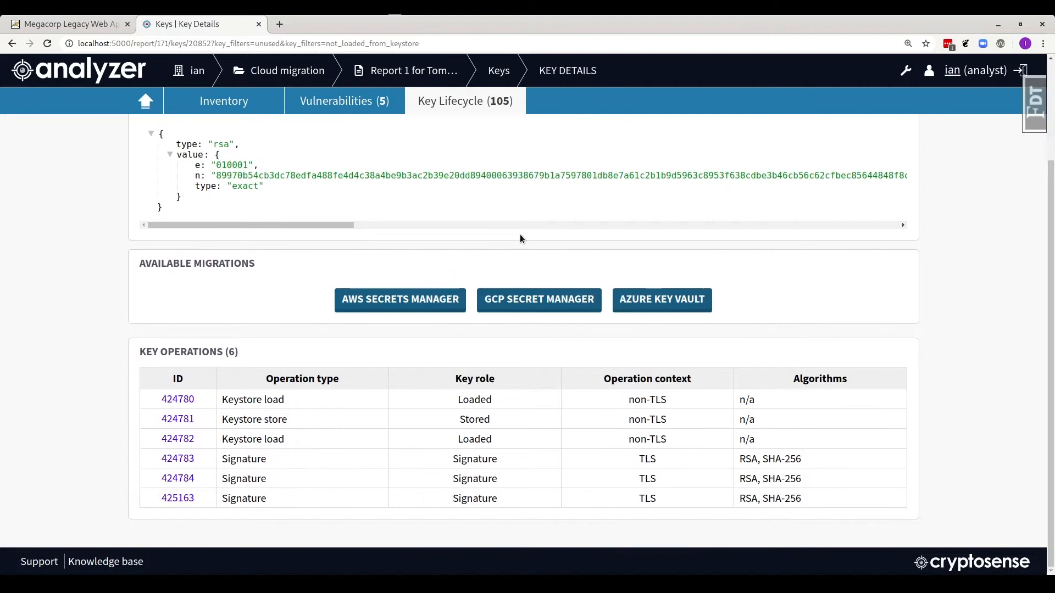
{"action": "mouse_move", "coordinate": [269, 399]}
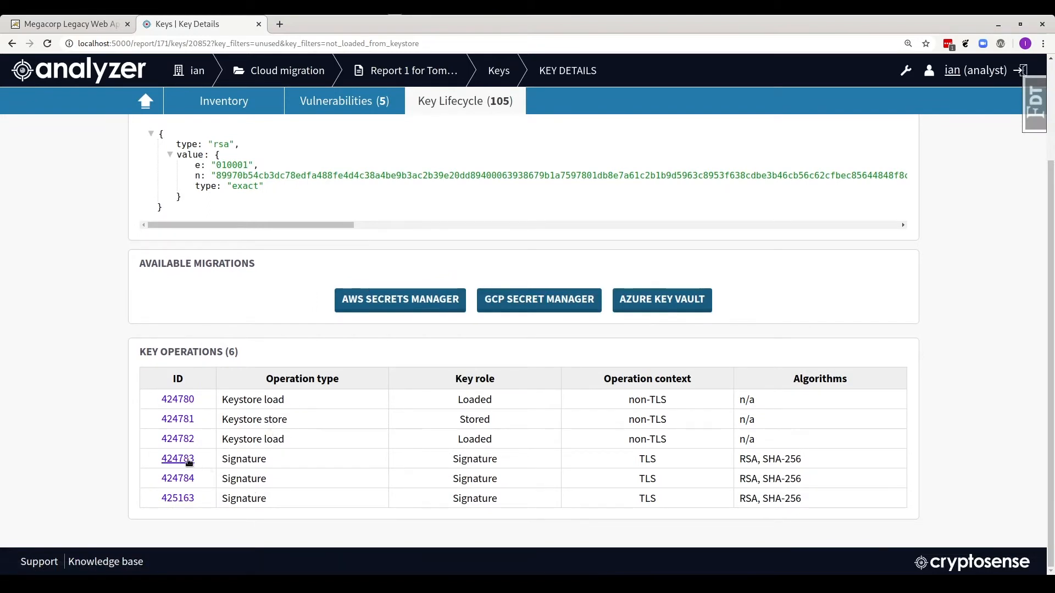
{"action": "left_click", "coordinate": [177, 459]}
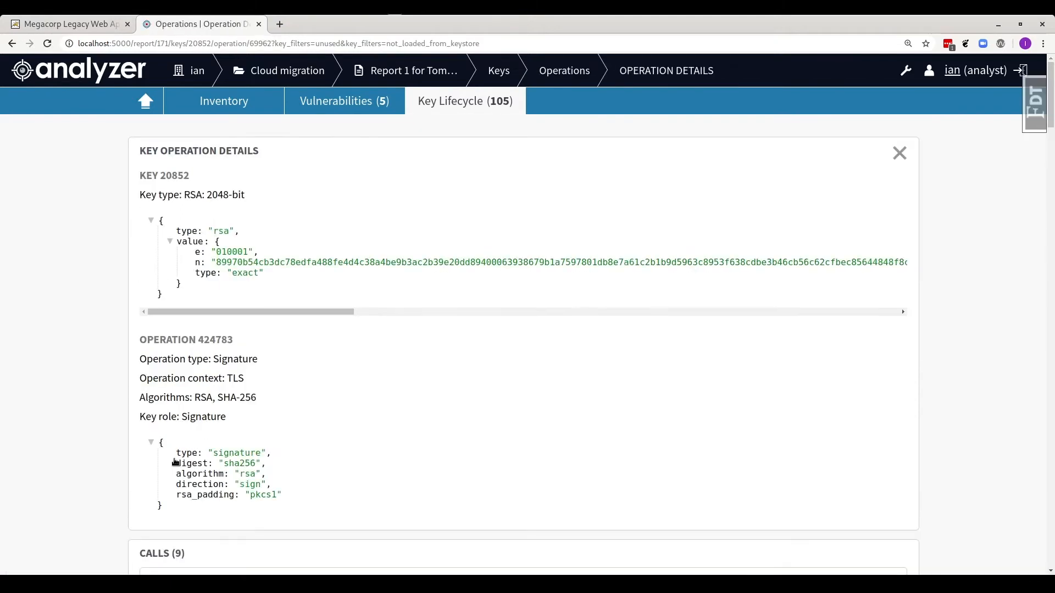
{"action": "scroll", "scroll_direction": "down", "scroll_amount": 3}
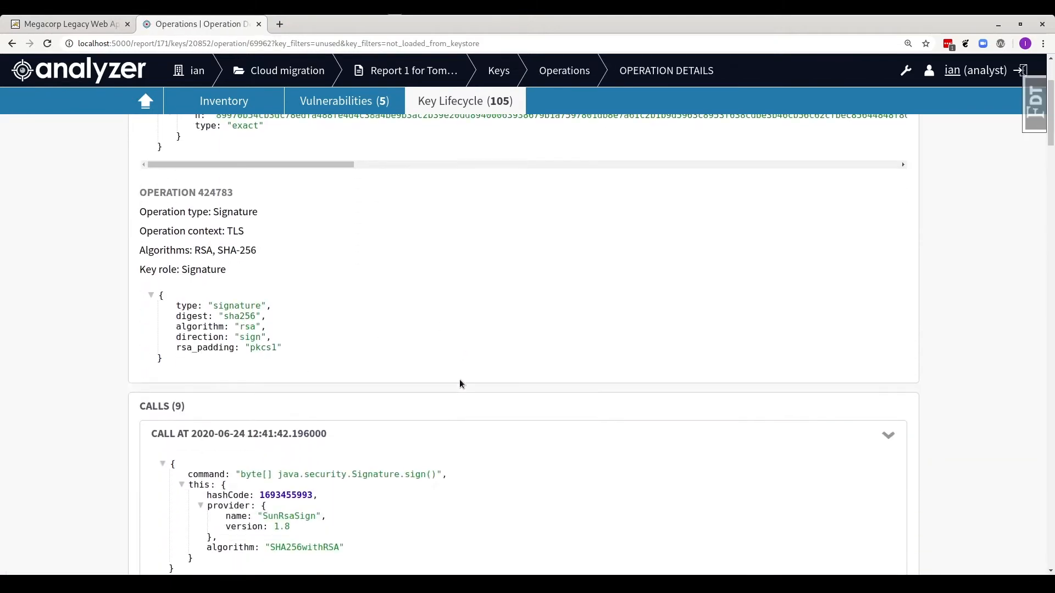
{"action": "scroll", "scroll_direction": "down", "scroll_amount": 3}
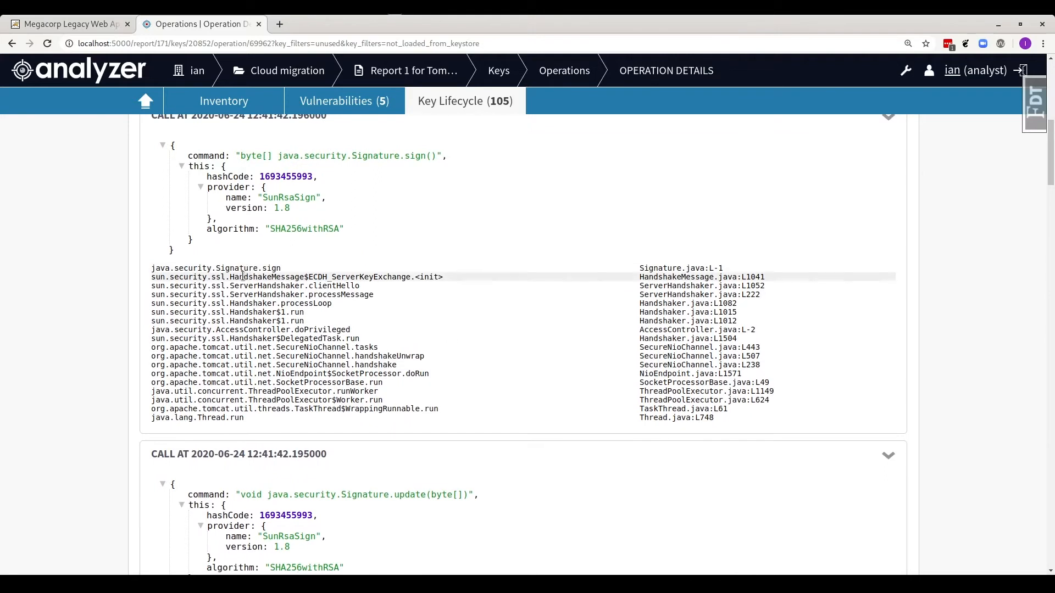
{"action": "double_click", "coordinate": [321, 277]}
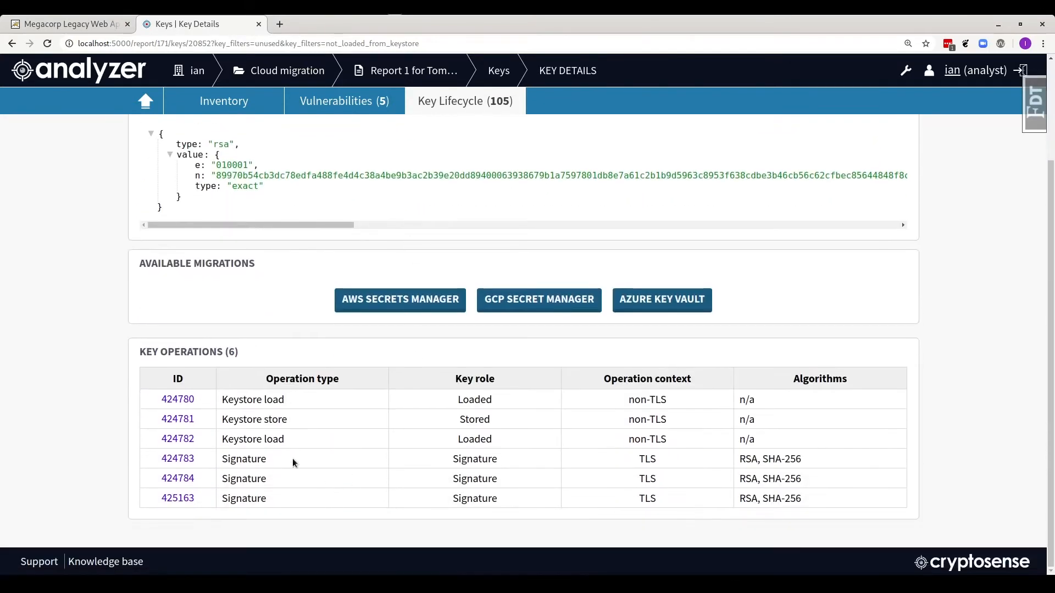
- Inspect keystore-load operation 424780's jks keystore call, then close it back to key 20852
{"action": "left_click", "coordinate": [177, 399]}
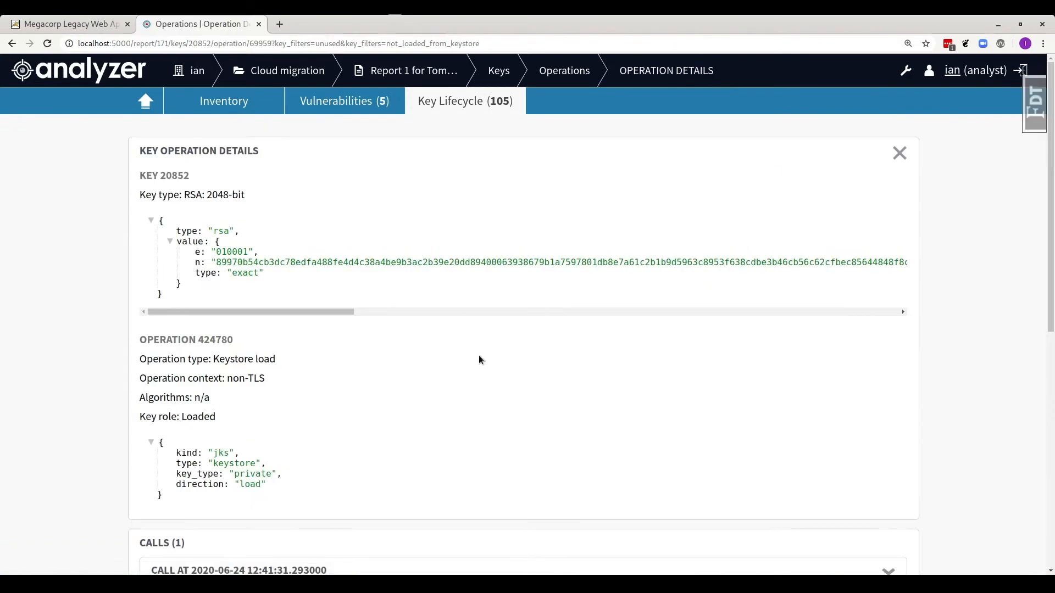
{"action": "scroll", "scroll_direction": "down", "scroll_amount": 3}
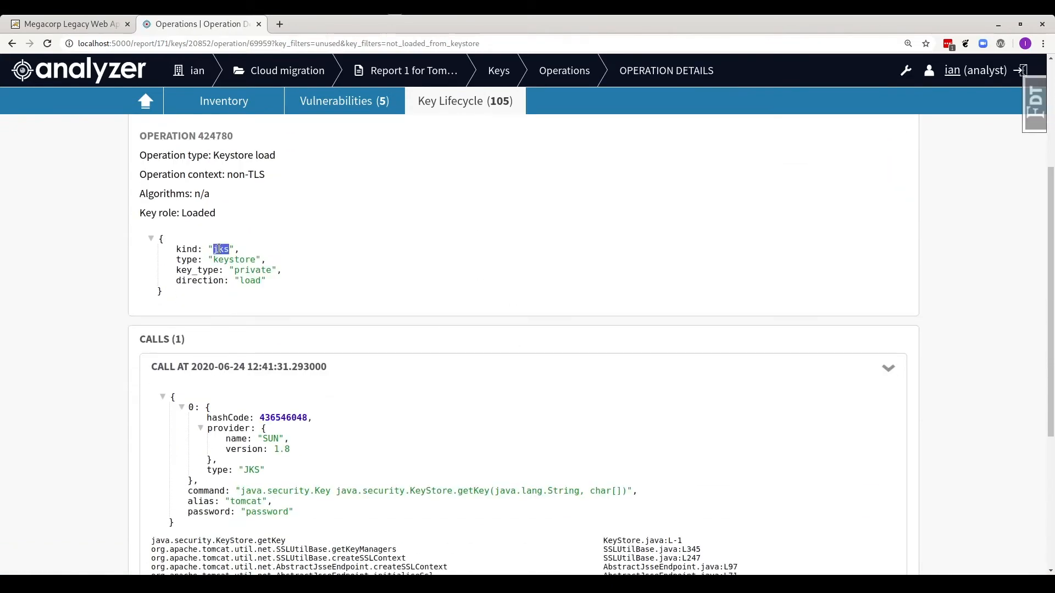
{"action": "scroll", "scroll_direction": "down", "scroll_amount": 3}
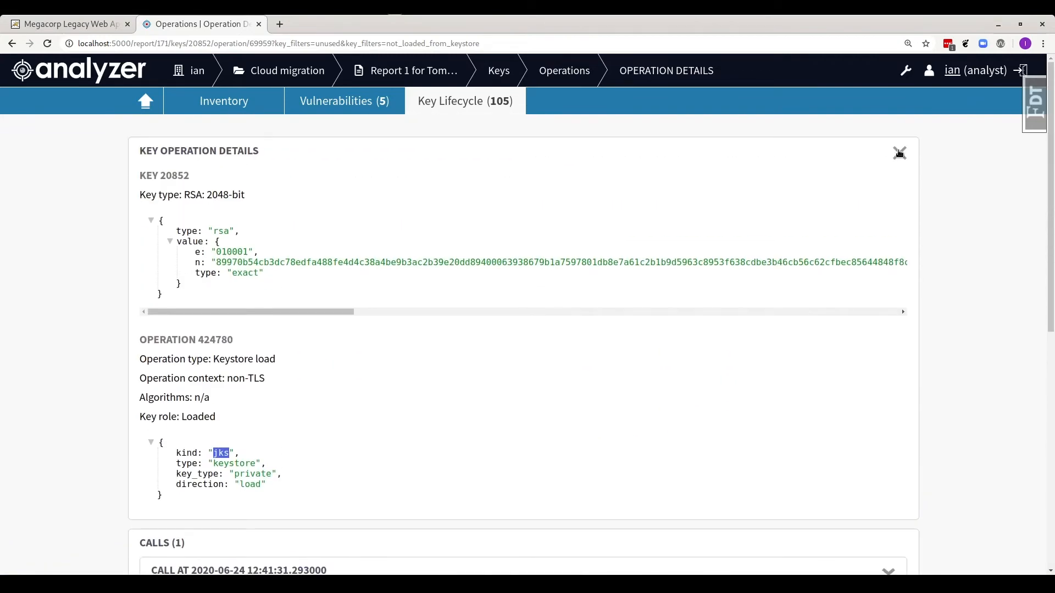
{"action": "left_click", "coordinate": [499, 69]}
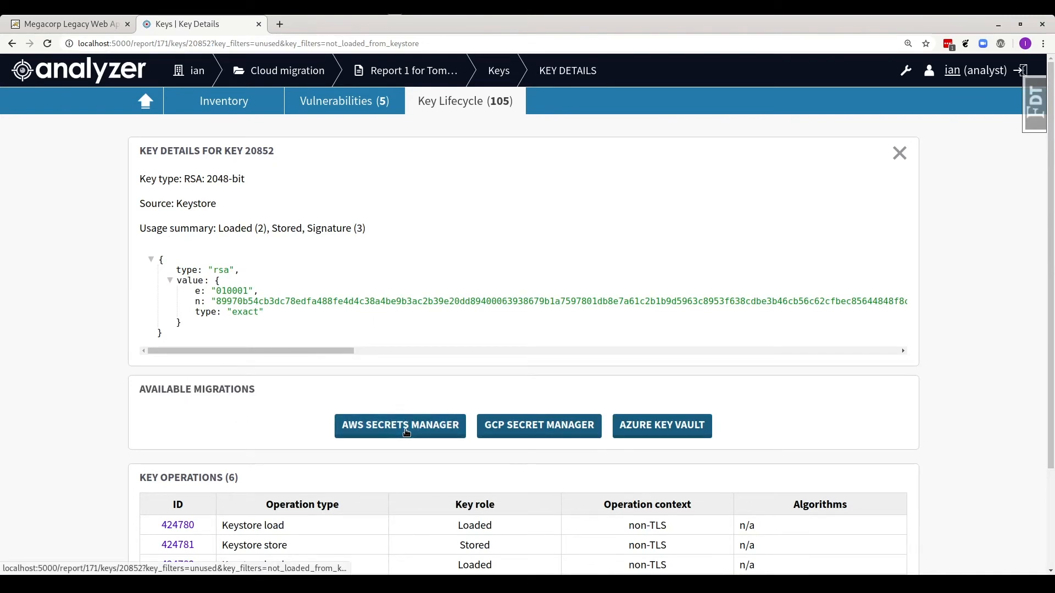
- Migrate key 20852 to AWS Secrets Manager as tomcat-rsa-private-key in region us-east-2
{"action": "left_click", "coordinate": [400, 425]}
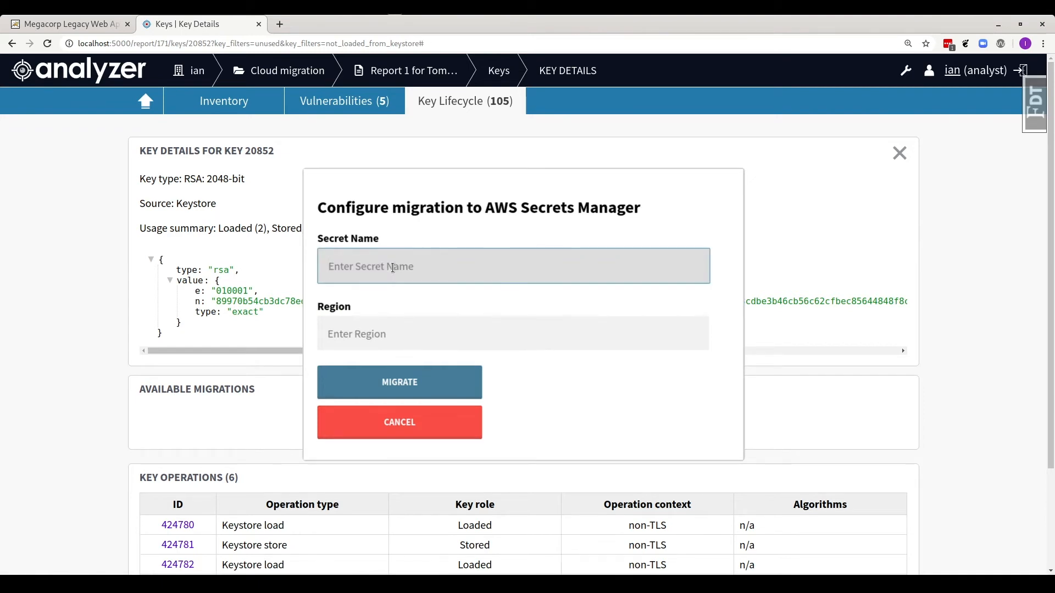
{"action": "type", "text": "tomcat-"}
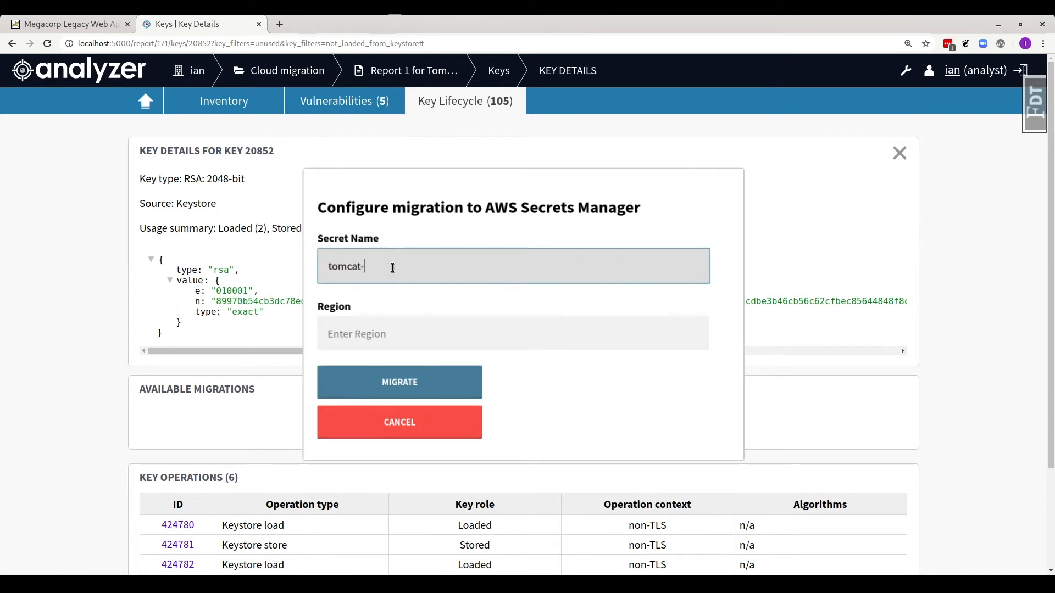
{"action": "type", "text": "rsa-private-"}
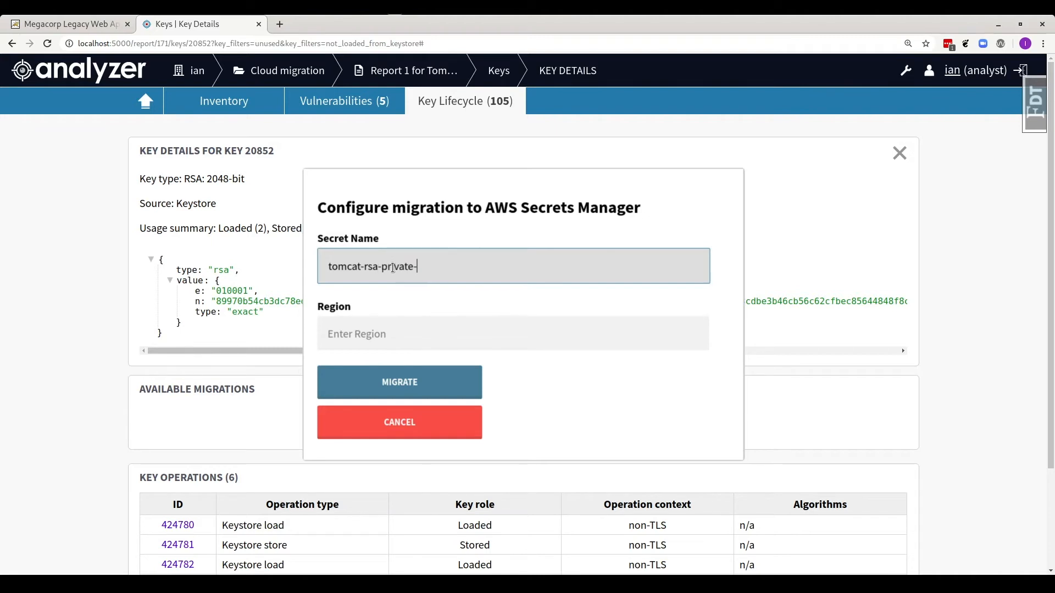
{"action": "type", "text": "us"}
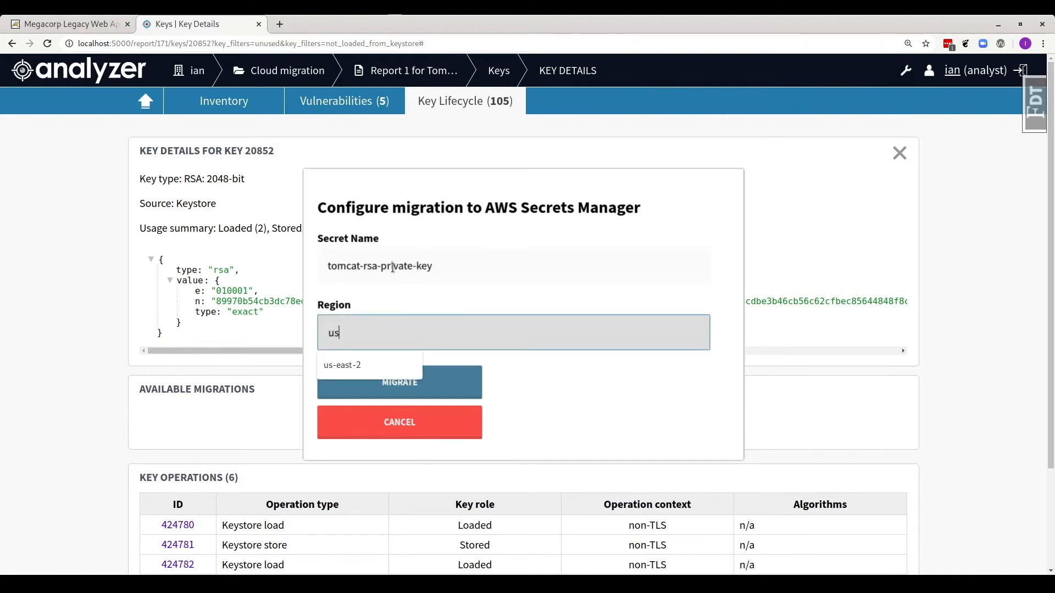
{"action": "left_click", "coordinate": [341, 365]}
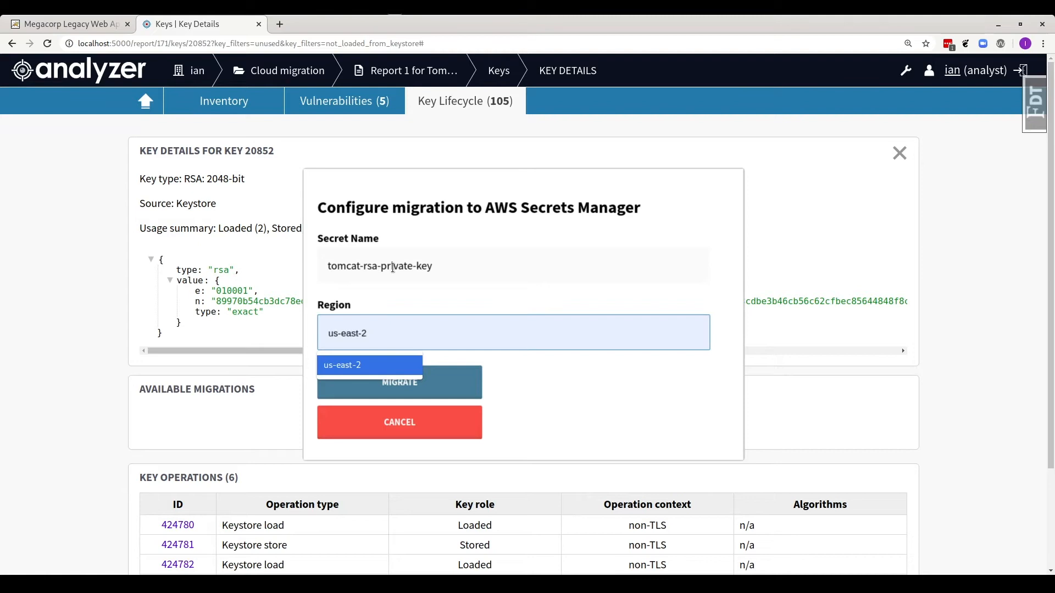
{"action": "left_click", "coordinate": [369, 365]}
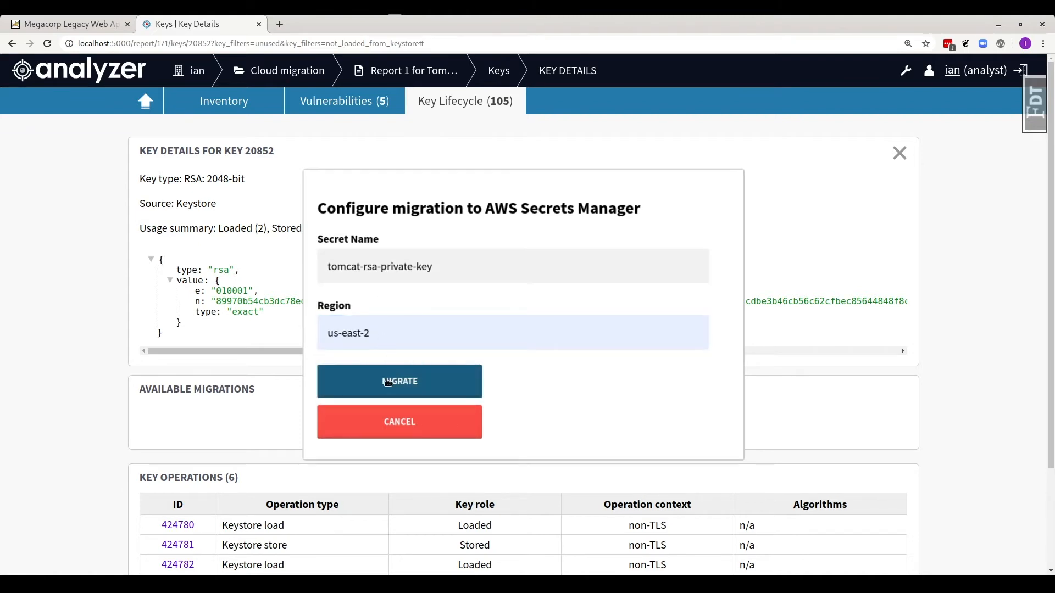
{"action": "left_click", "coordinate": [399, 381]}
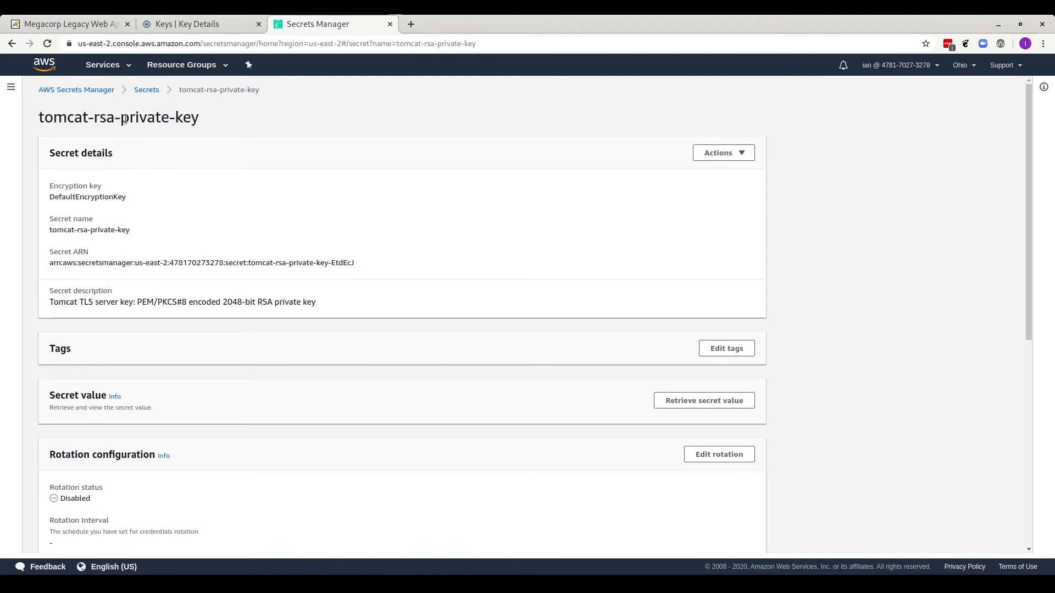
- Retrieve tomcat-rsa-private-key's secret value to view the PEM private key, then close it
{"action": "triple_click", "coordinate": [118, 116]}
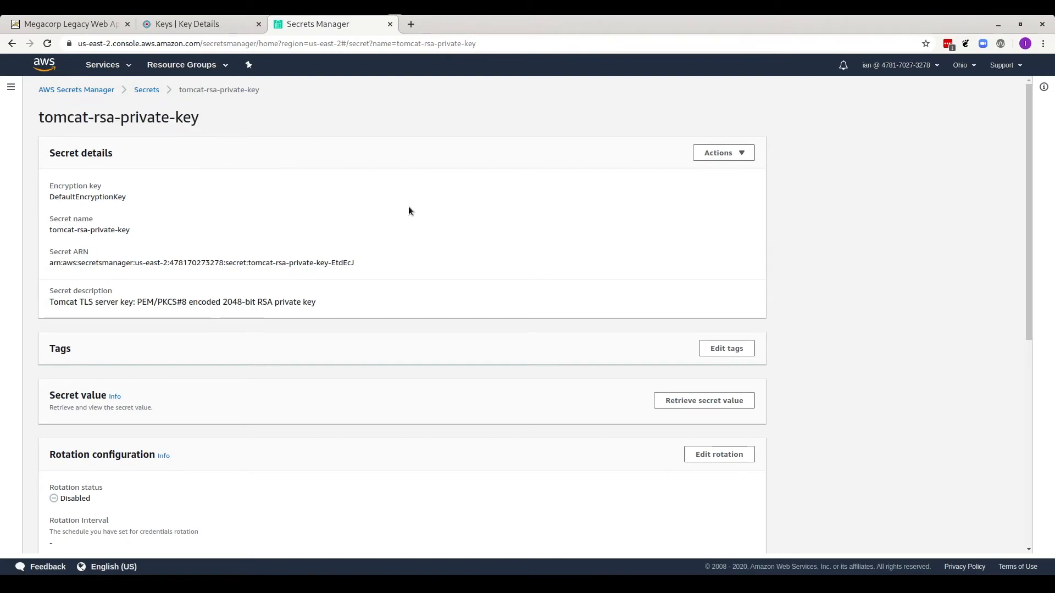
{"action": "scroll", "scroll_direction": "down", "scroll_amount": 3}
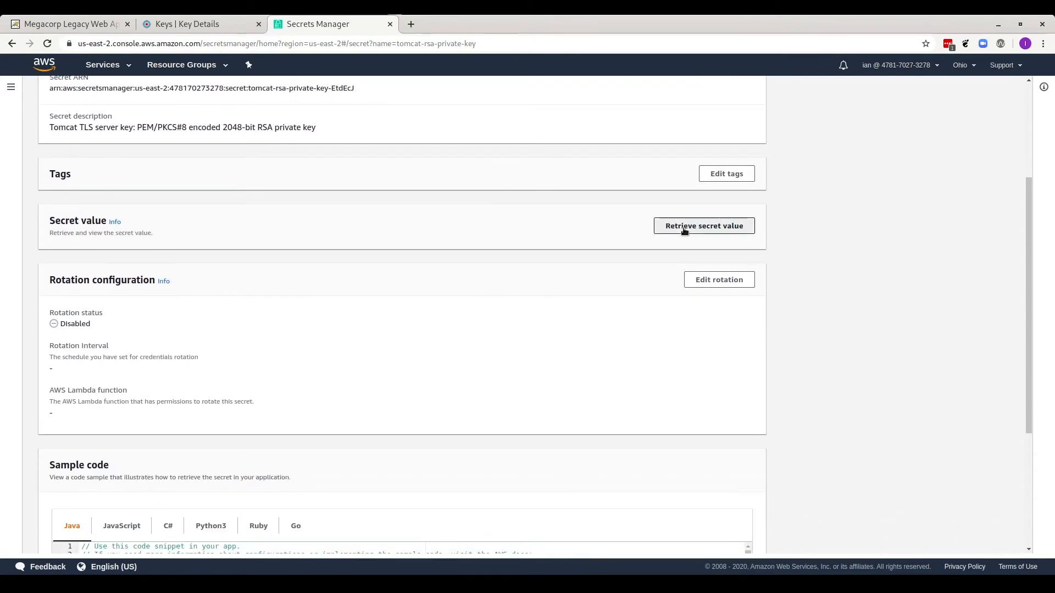
{"action": "left_click", "coordinate": [703, 225]}
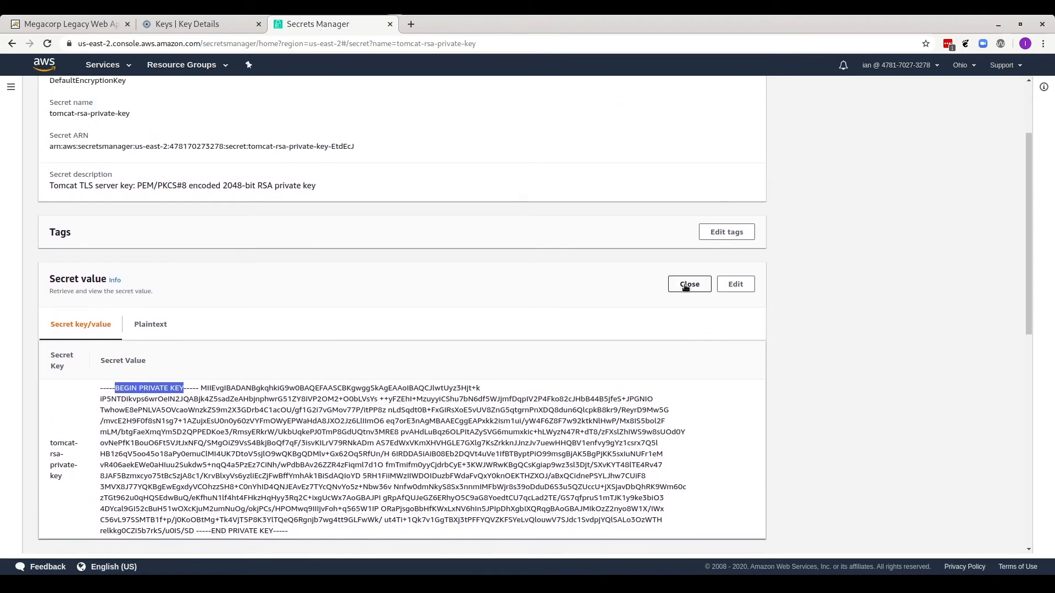
{"action": "left_click", "coordinate": [687, 284]}
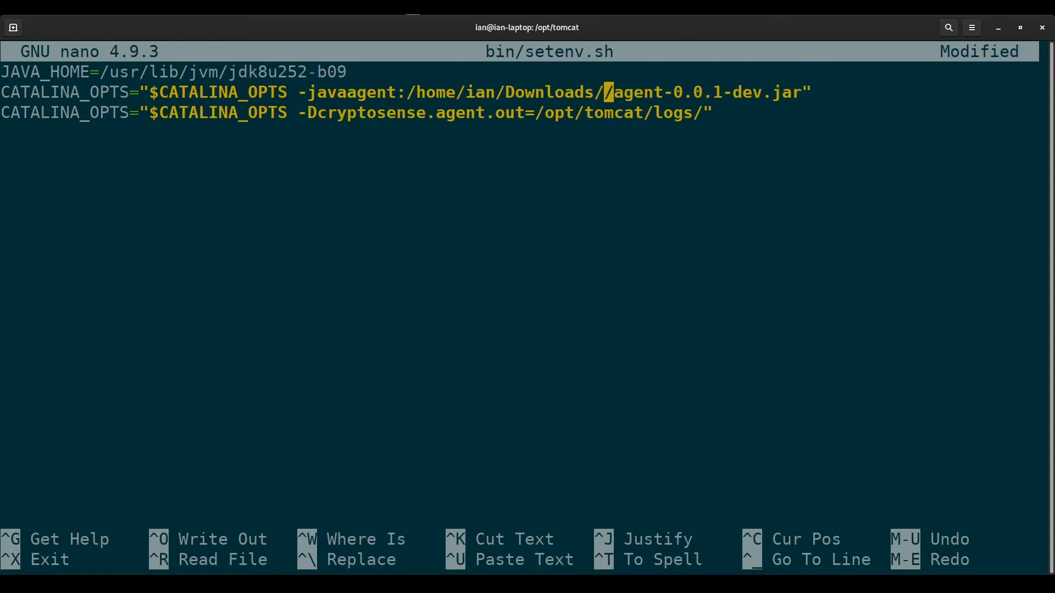
- Change setenv.sh's javaagent path to cs-aws-migration-agent, then write the file and exit nano
{"action": "type", "text": "cs-aws-migration-agent"}
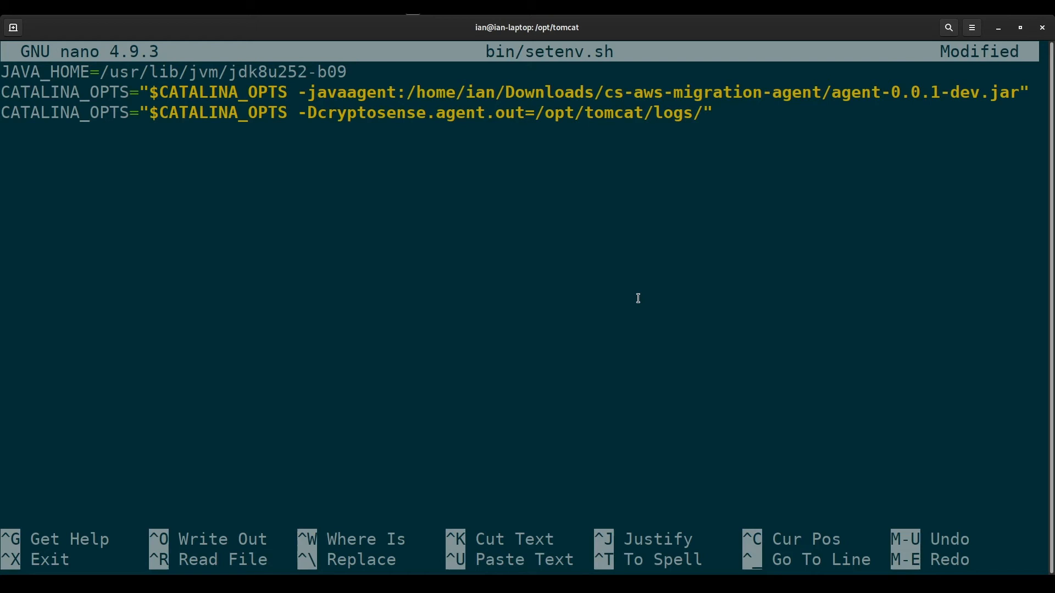
{"action": "key", "text": "ctrl+o"}
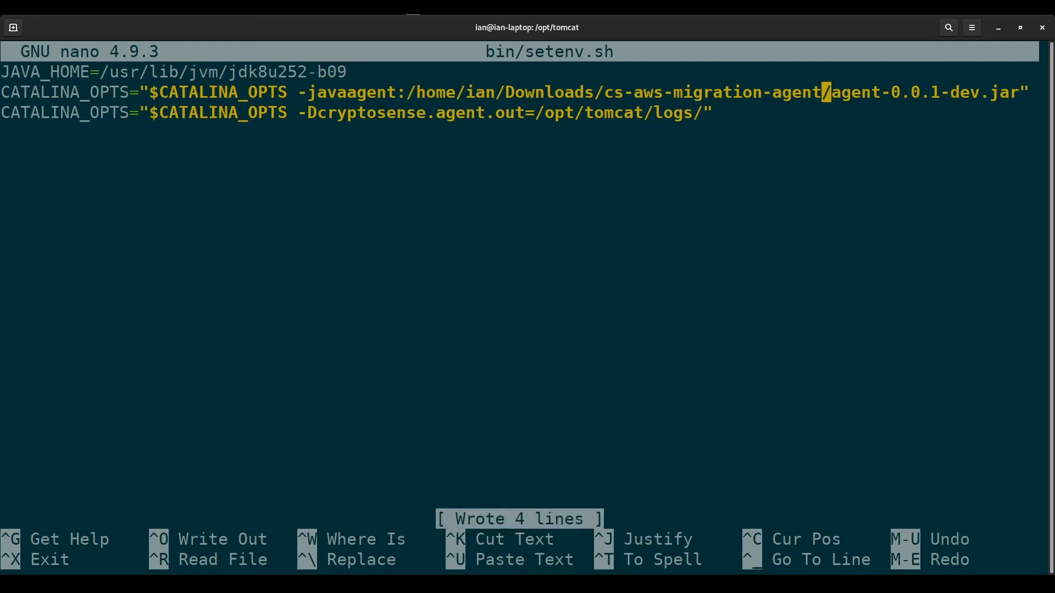
{"action": "key", "text": "ctrl+x"}
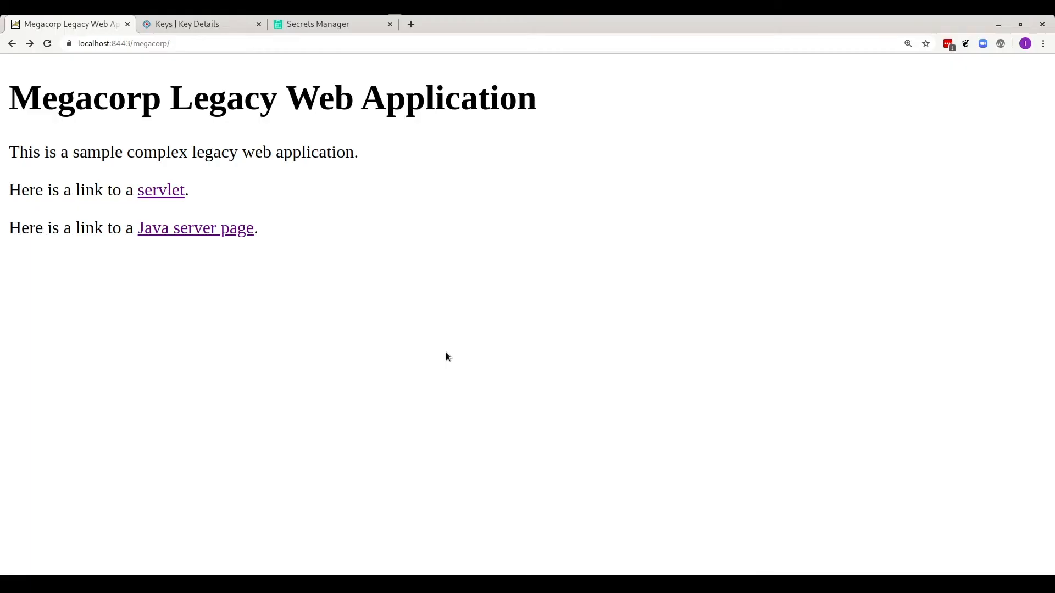
{"action": "mouse_move", "coordinate": [161, 190]}
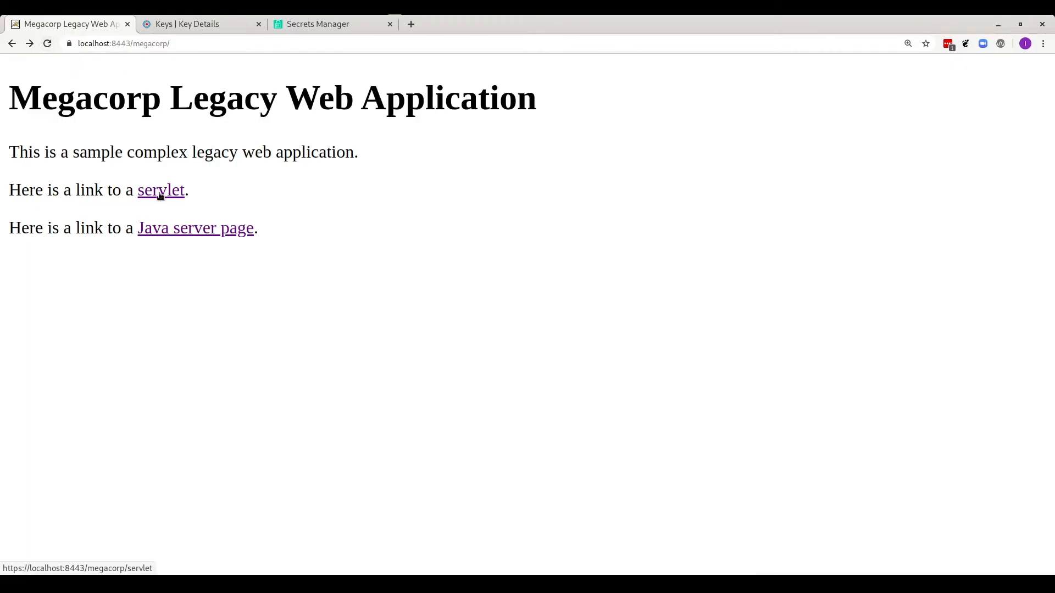
{"action": "left_click", "coordinate": [195, 227]}
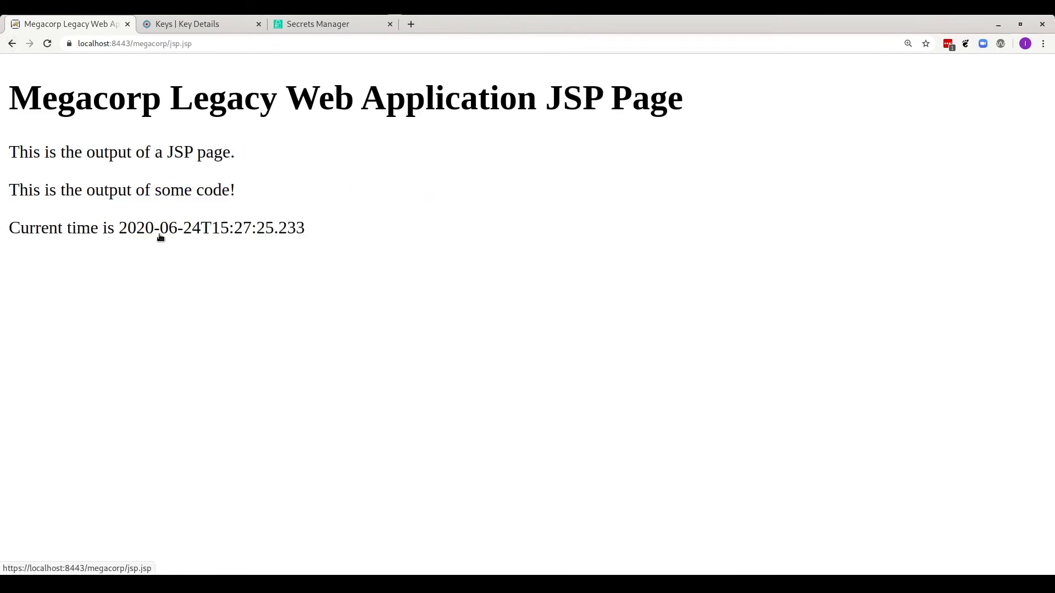
{"action": "left_click", "coordinate": [11, 43]}
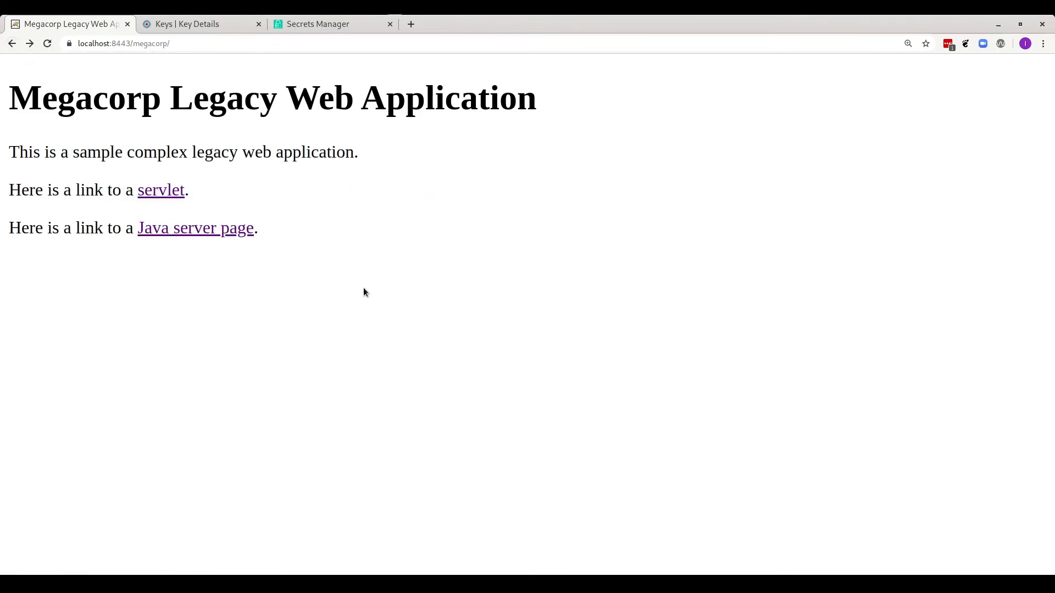
{"action": "mouse_move", "coordinate": [482, 334]}
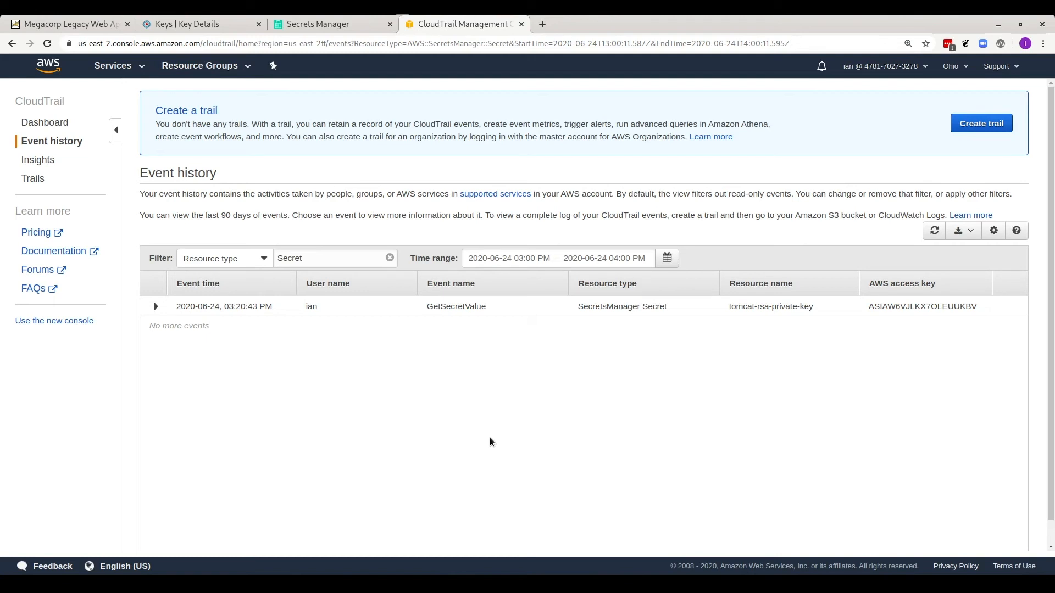
{"action": "mouse_move", "coordinate": [934, 230]}
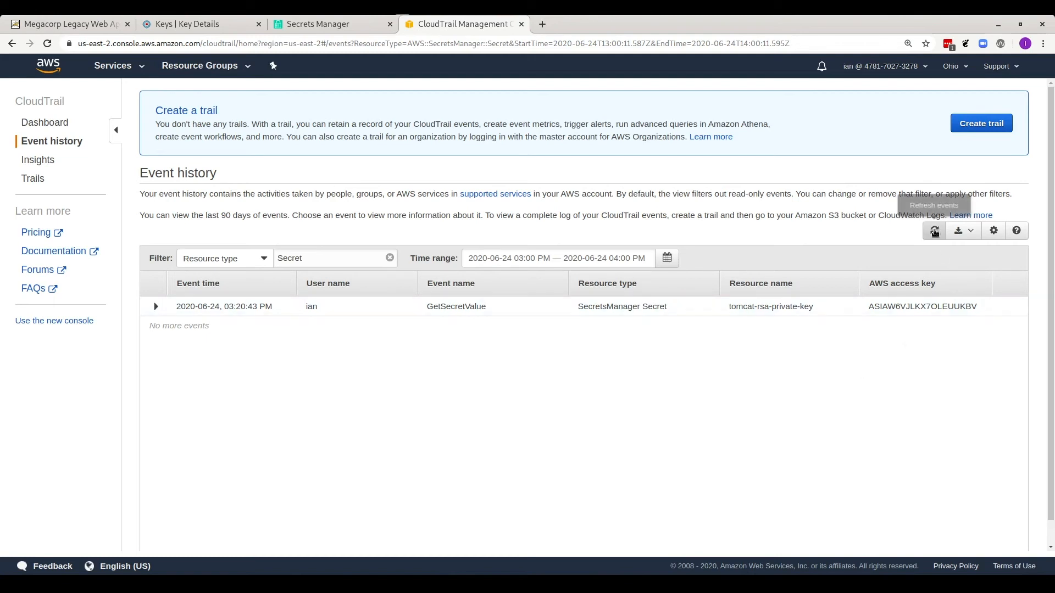
- Refresh CloudTrail event history and expand the newest GetSecretValue event for tomcat-rsa-private-key
{"action": "left_click", "coordinate": [934, 230]}
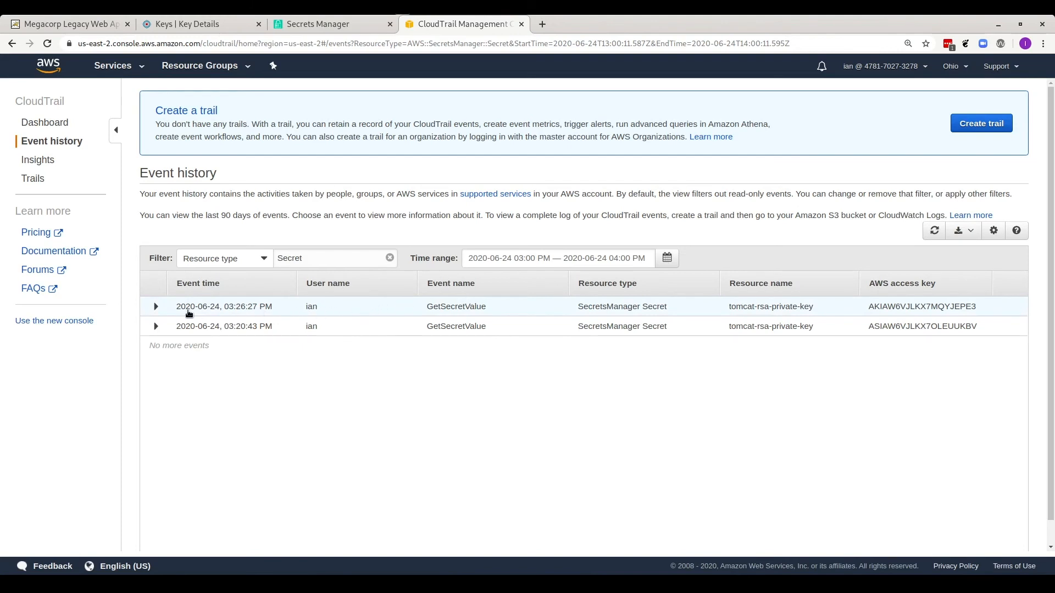
{"action": "left_click", "coordinate": [155, 306]}
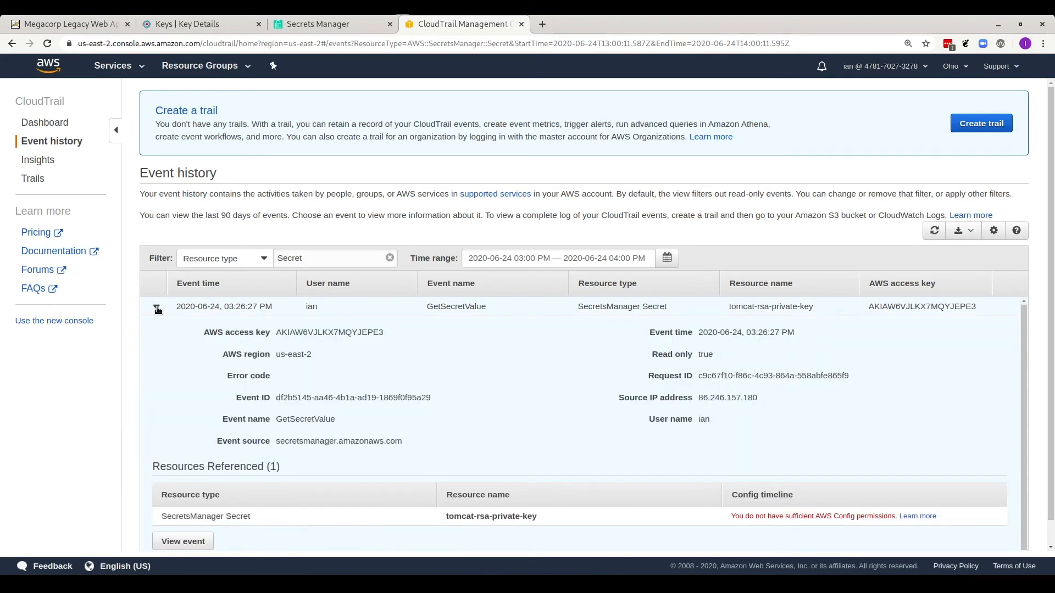
{"action": "left_click", "coordinate": [157, 309]}
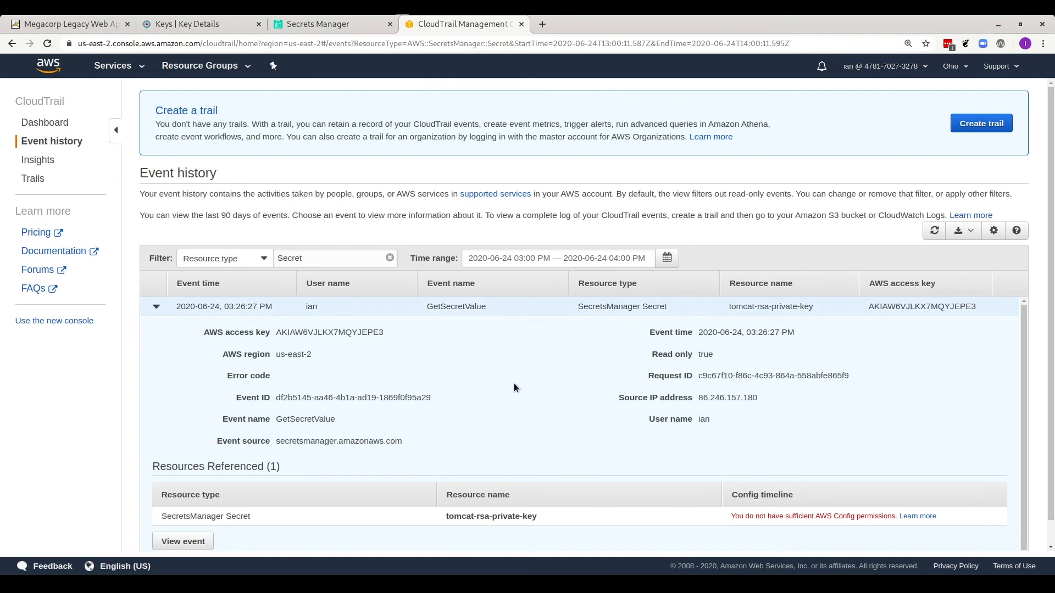
{"action": "mouse_move", "coordinate": [515, 423]}
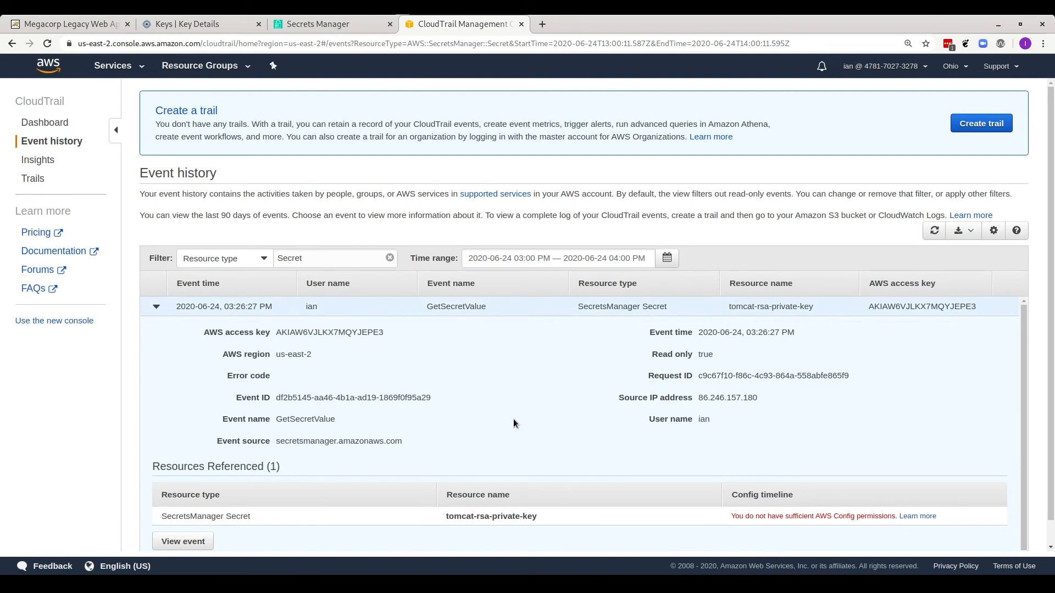
{"action": "mouse_move", "coordinate": [511, 432]}
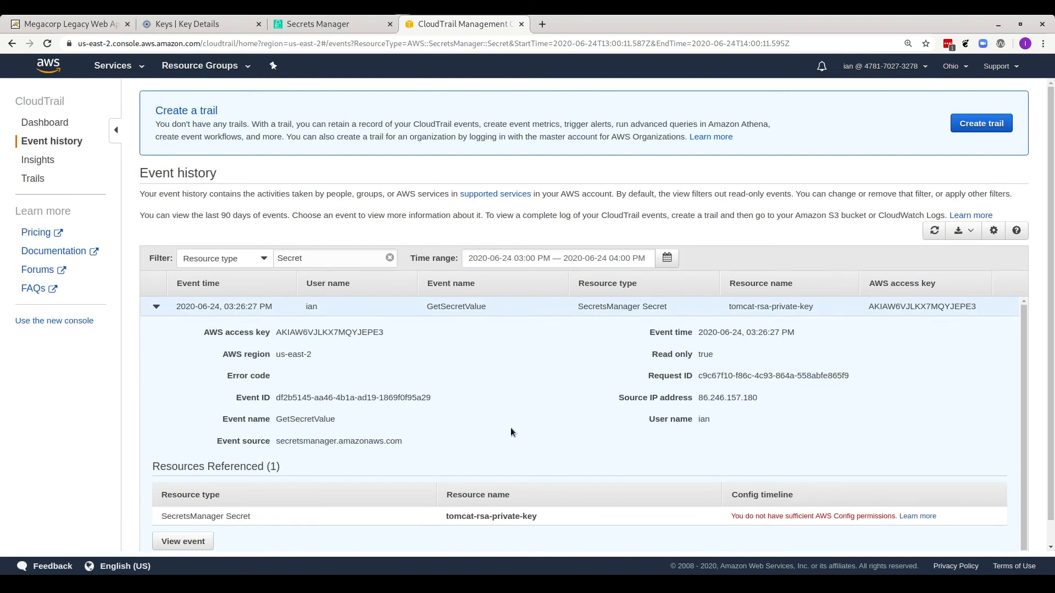